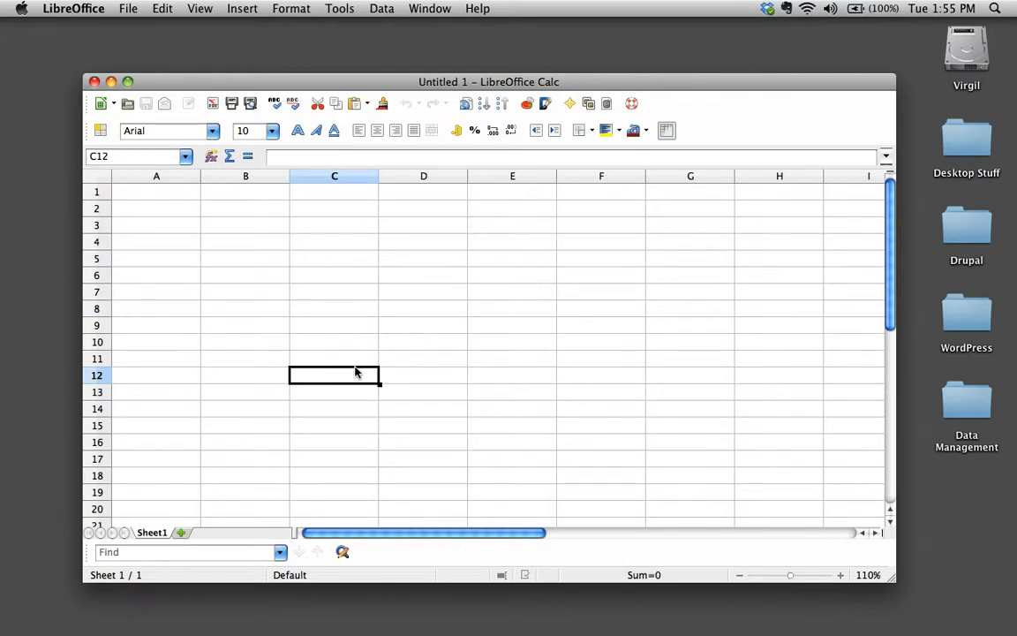
mouse_move(369, 231)
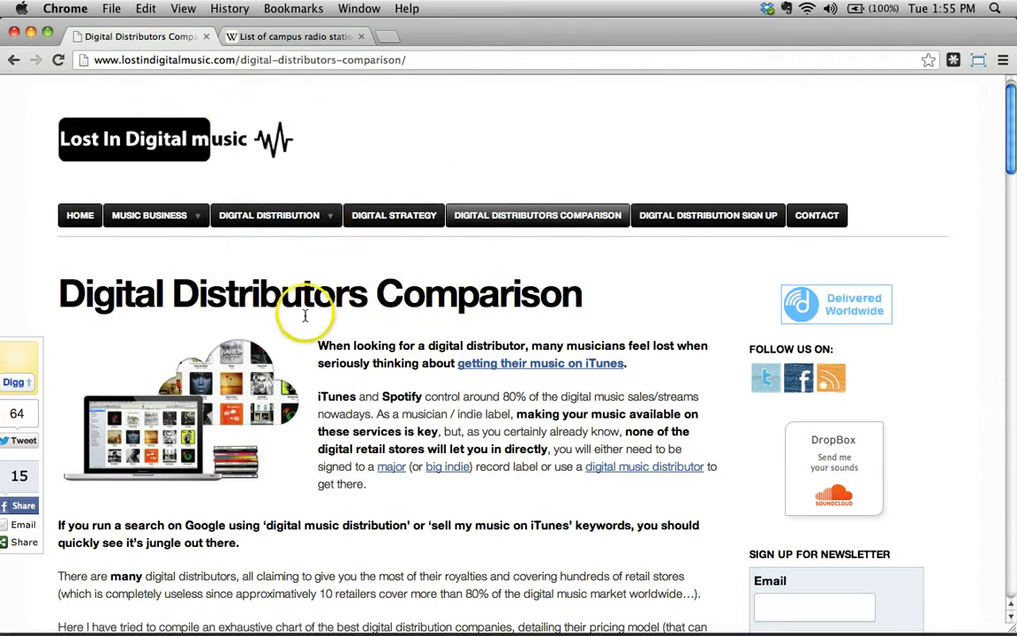
Scroll down through the distributor pricing comparison table on the Chrome page.
scroll("down", 3)
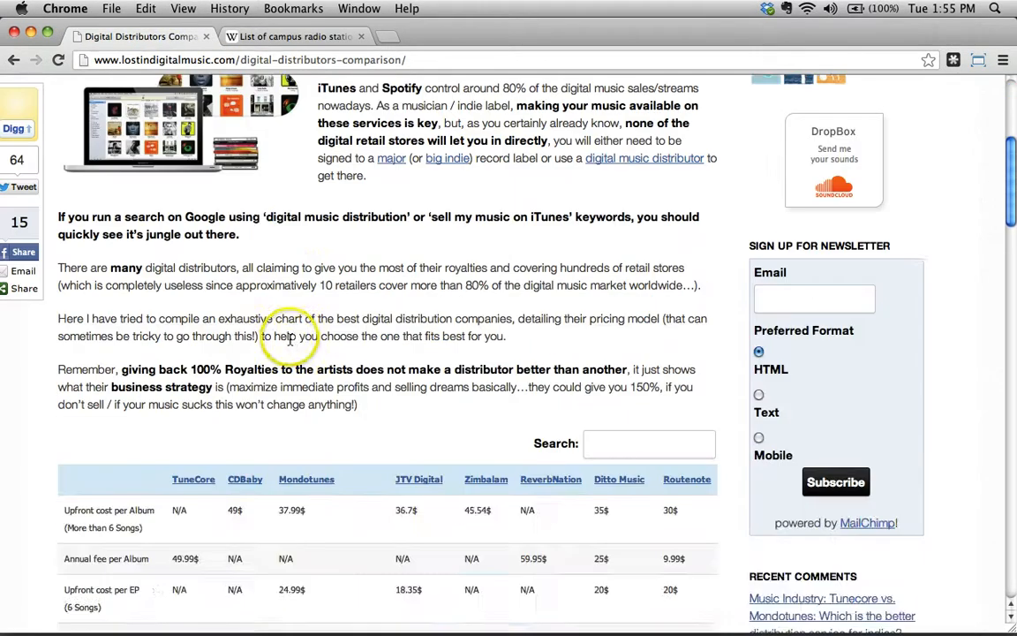
scroll("down", 3)
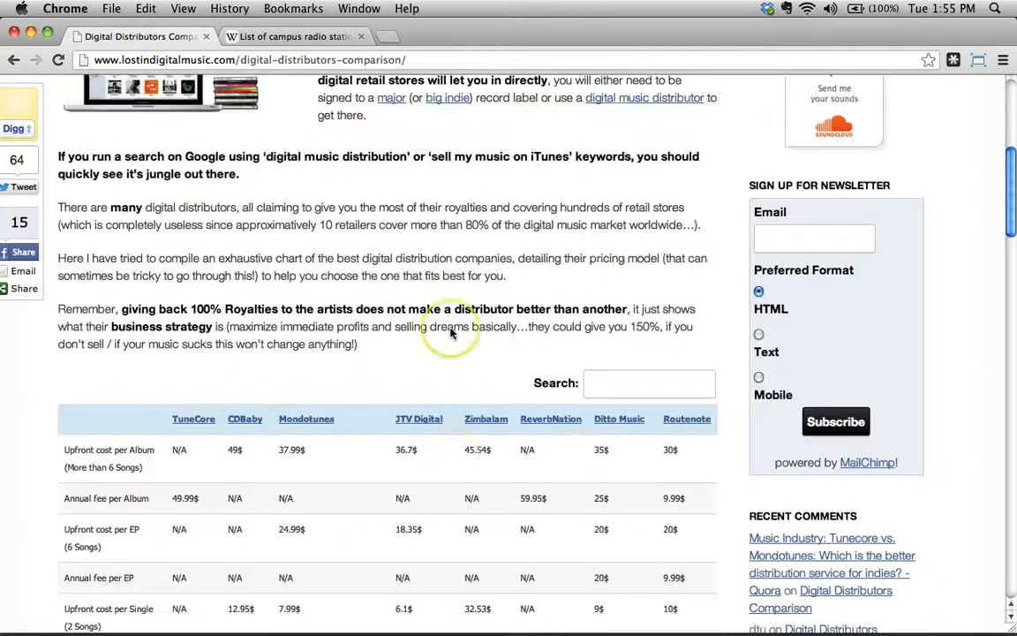
scroll("down", 3)
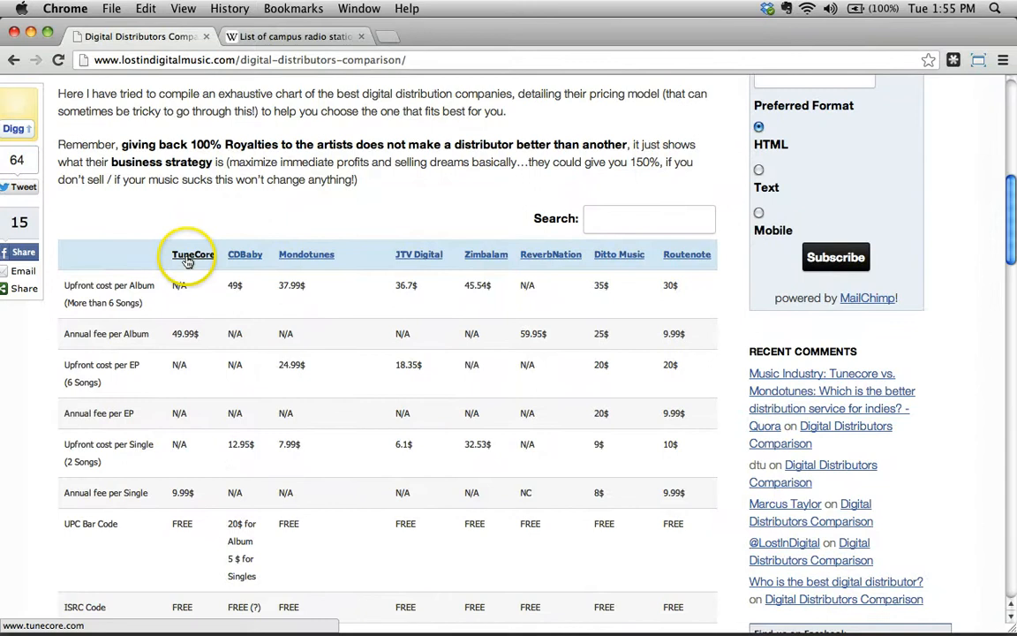
mouse_move(576, 294)
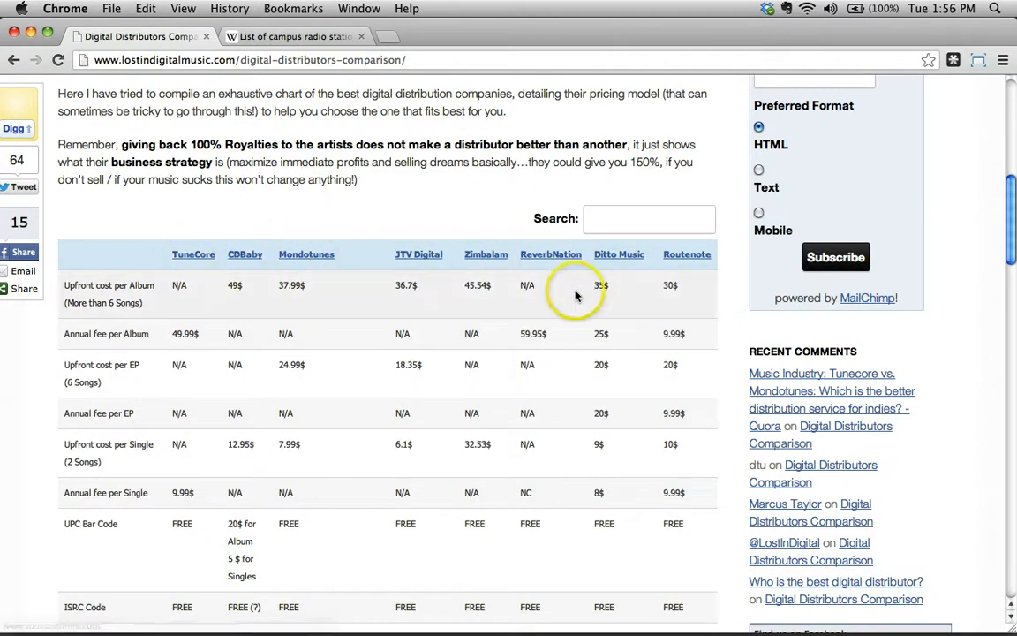
scroll("down", 3)
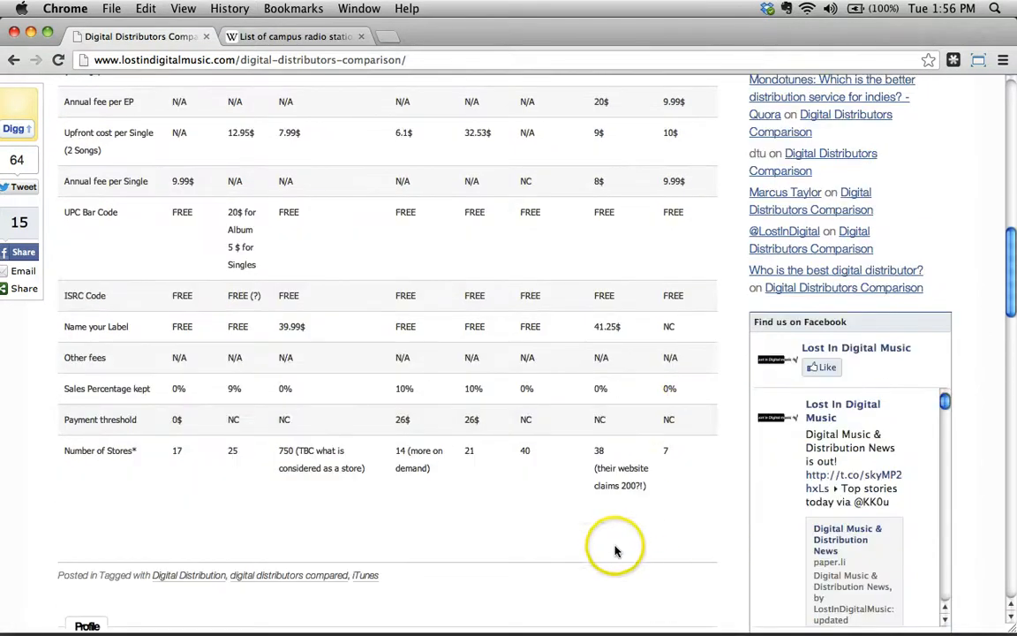
mouse_move(592, 410)
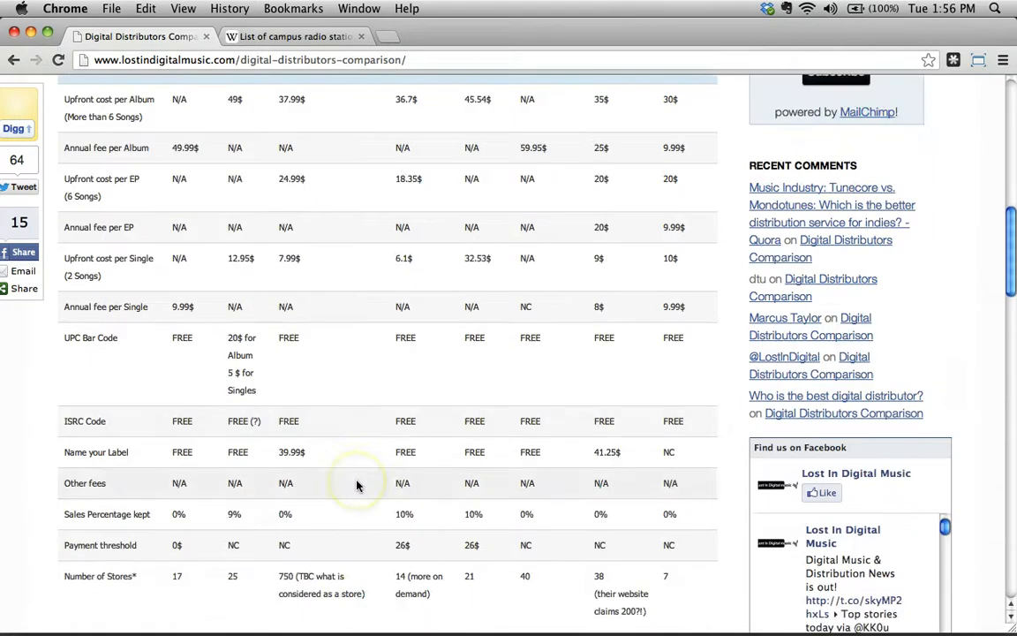
scroll("down", 3)
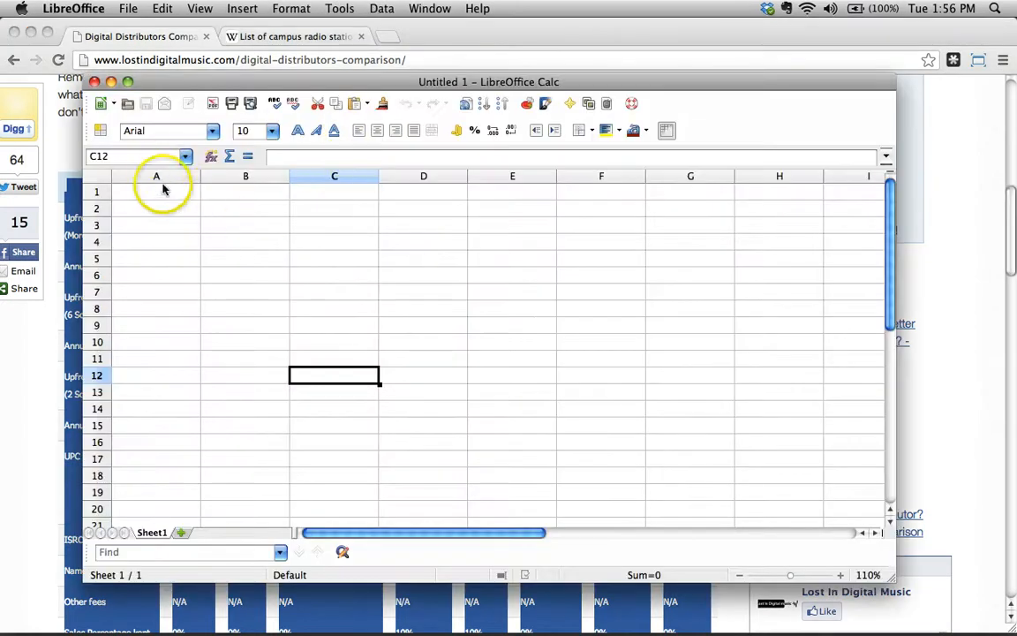
left_click(156, 192)
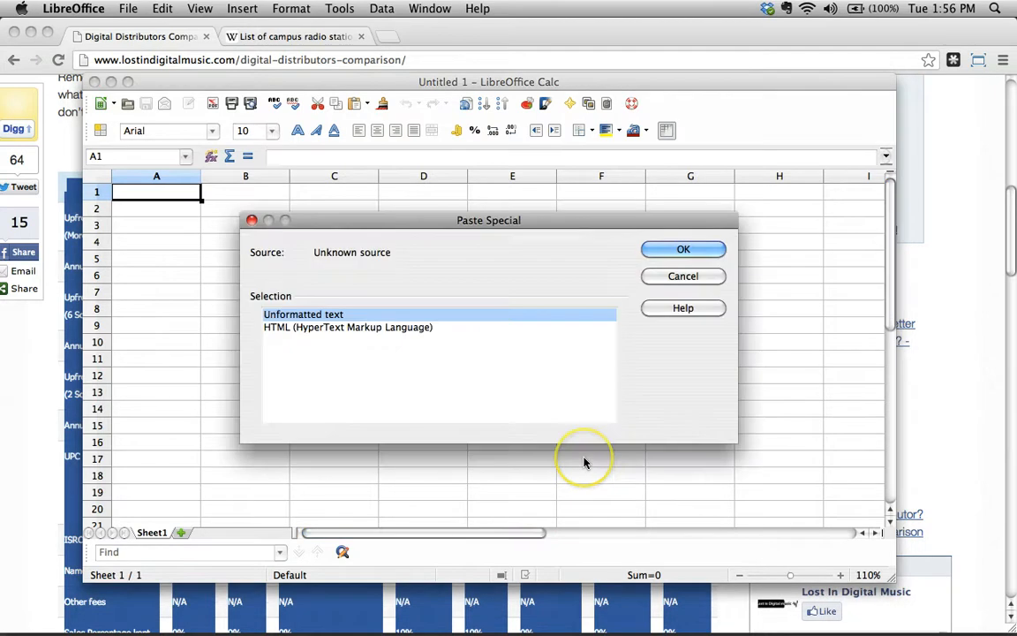
left_click(682, 249)
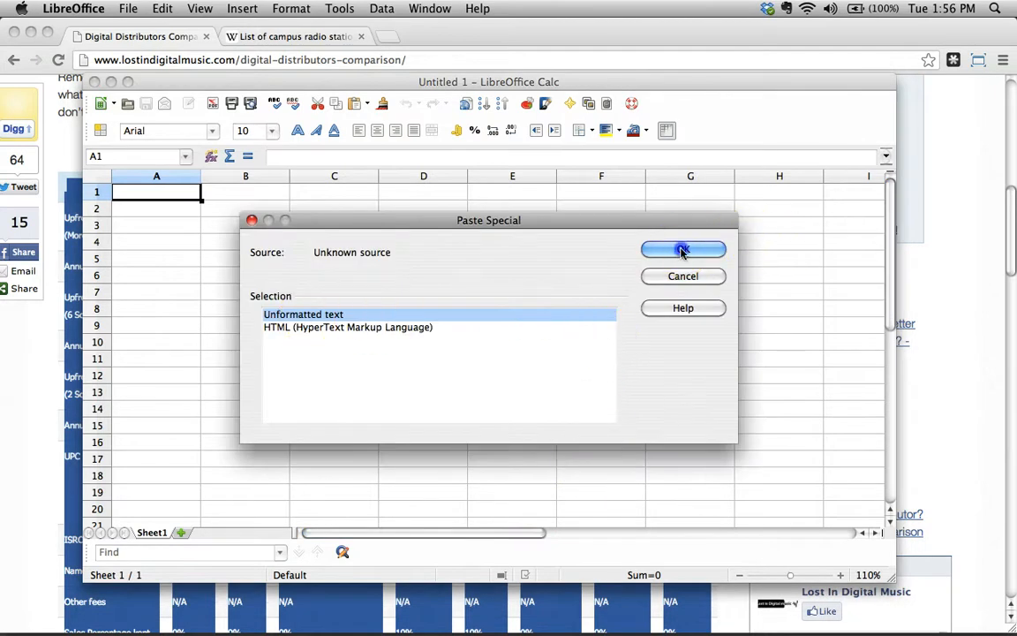
left_click(683, 249)
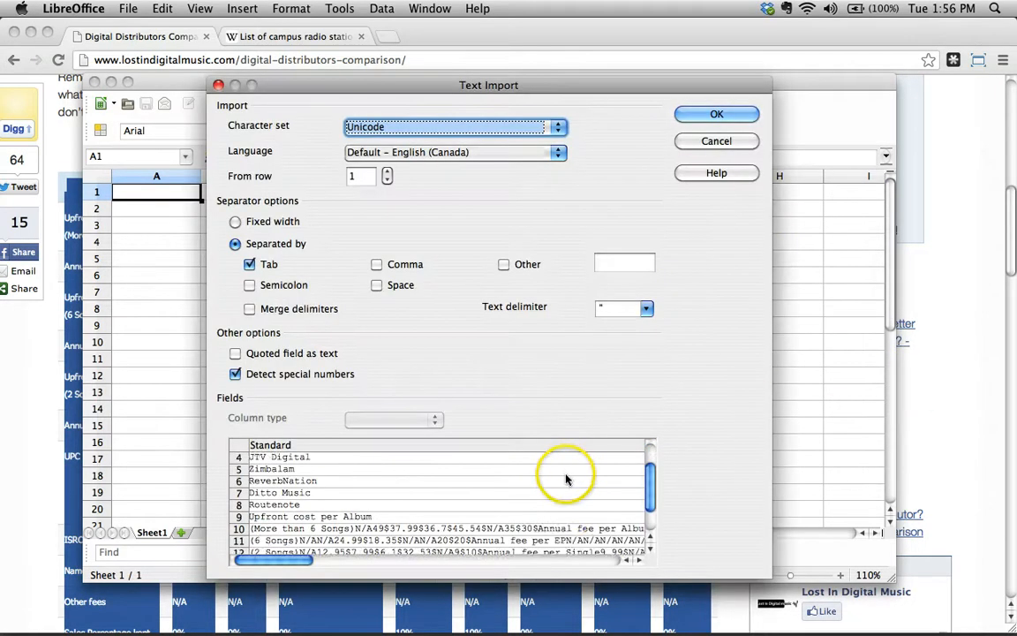
left_click_drag(274, 560, 362, 560)
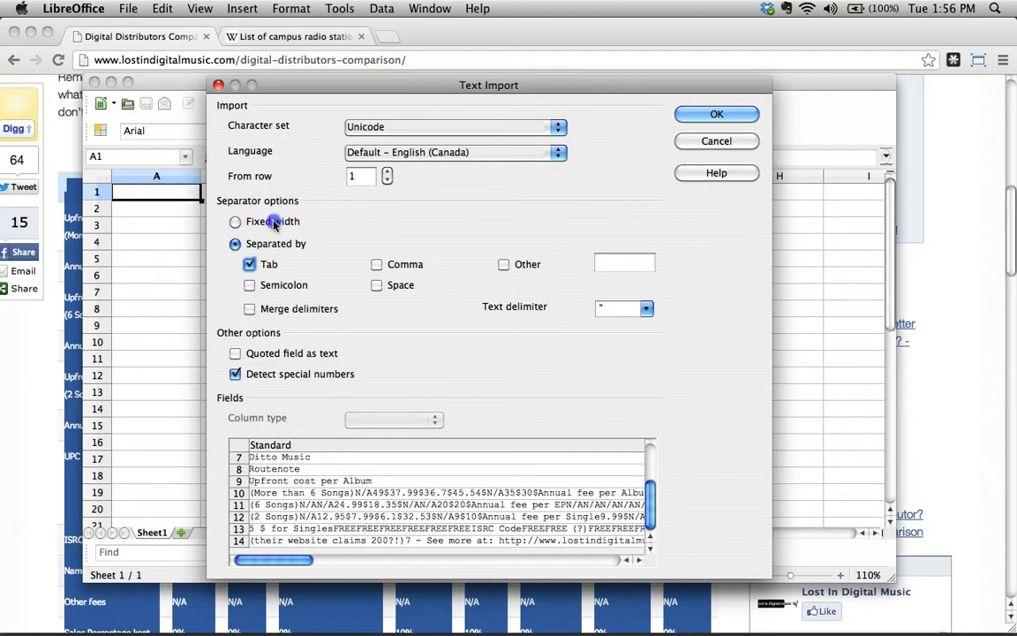
left_click(235, 222)
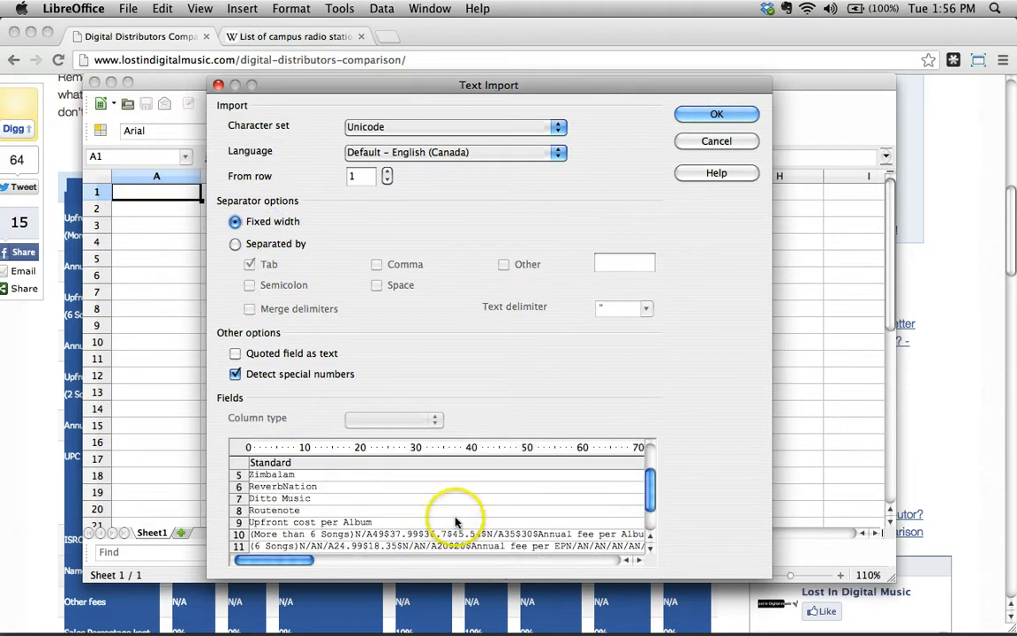
left_click(235, 244)
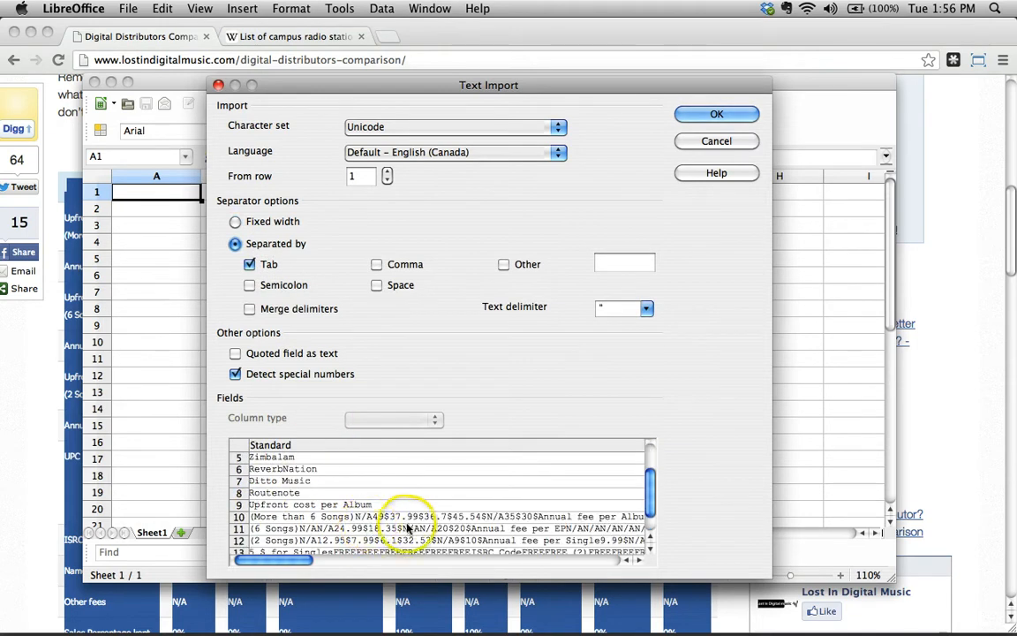
left_click(716, 113)
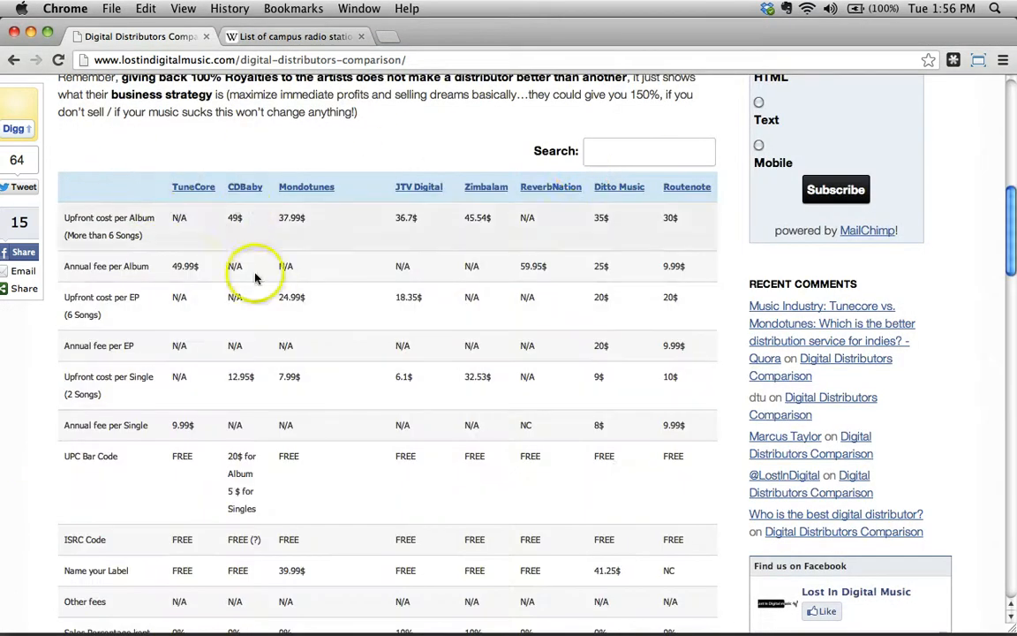
mouse_move(168, 221)
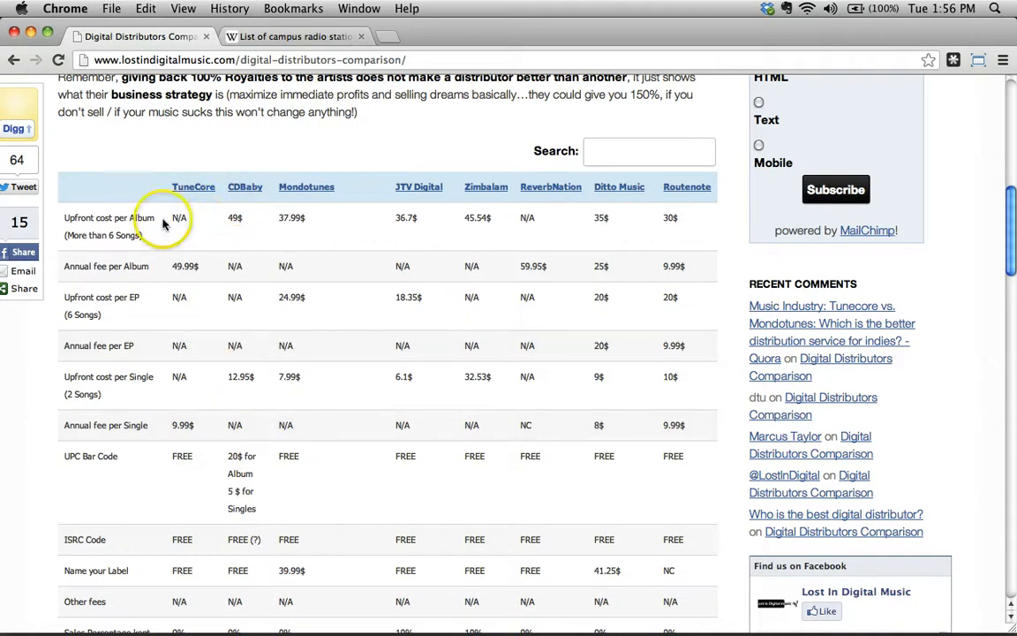
mouse_move(283, 80)
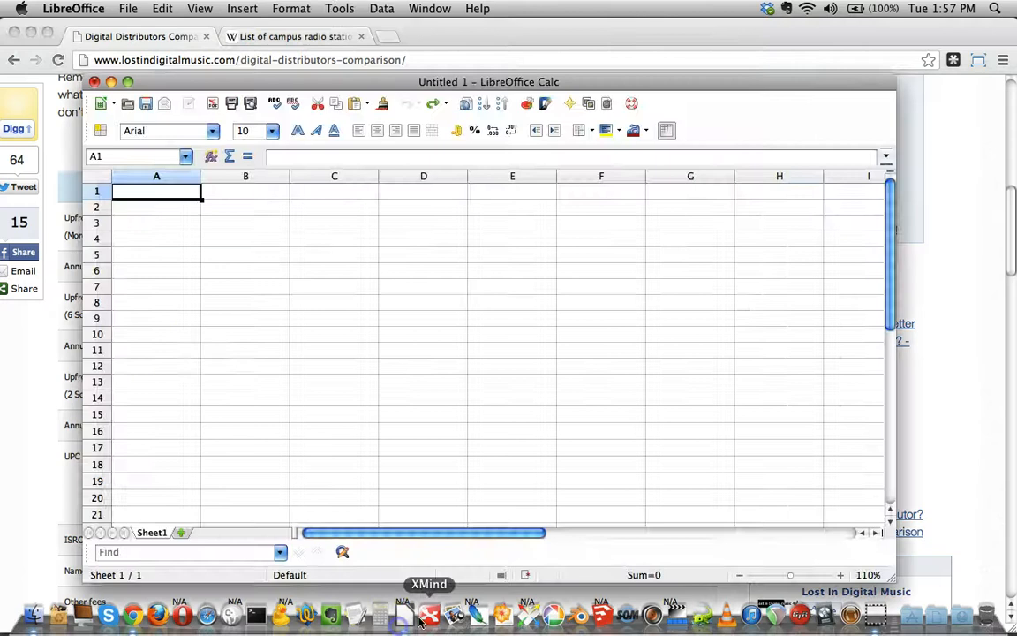
Look under Format, then choose Insert > Link to External Data.
left_click(290, 8)
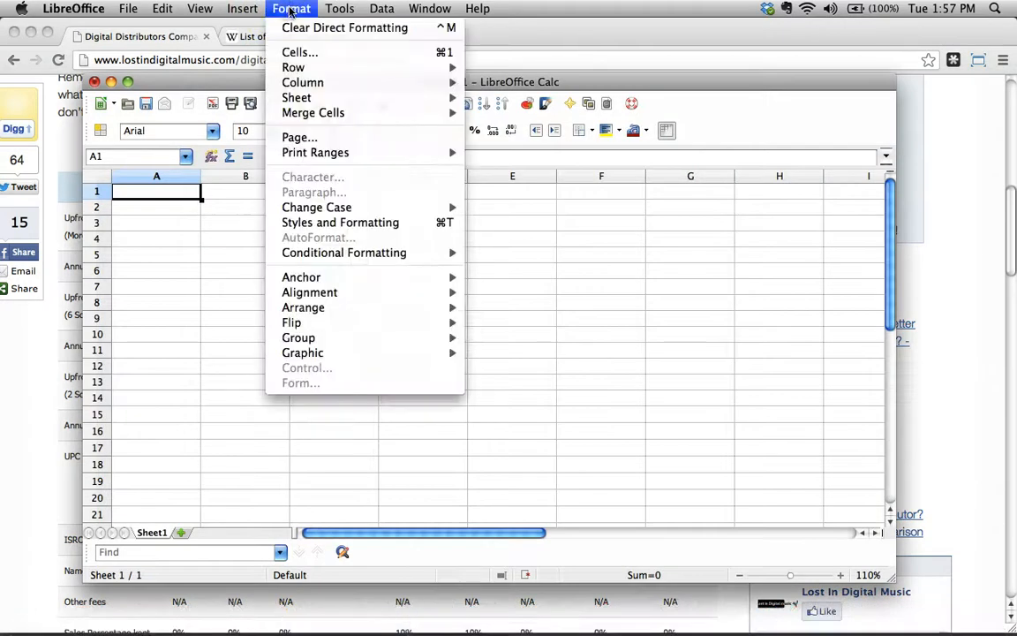
left_click(242, 8)
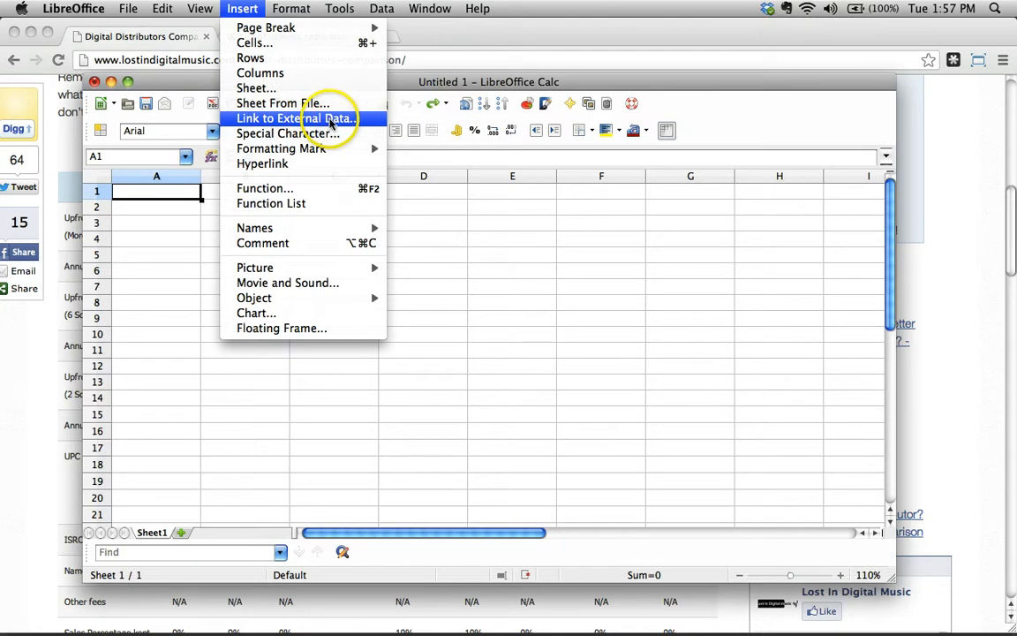
mouse_move(327, 123)
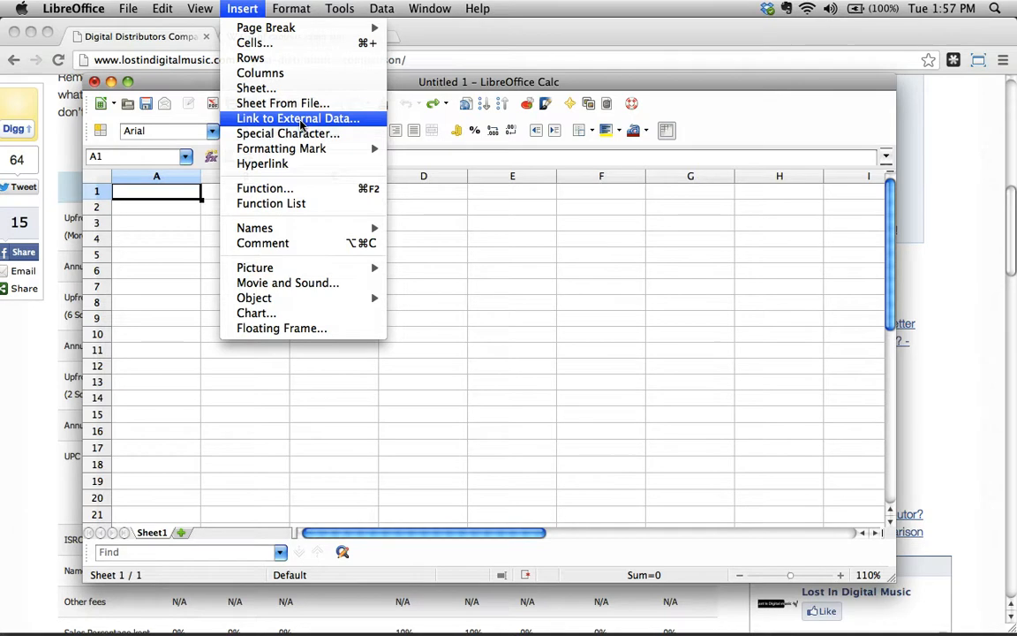
left_click(298, 119)
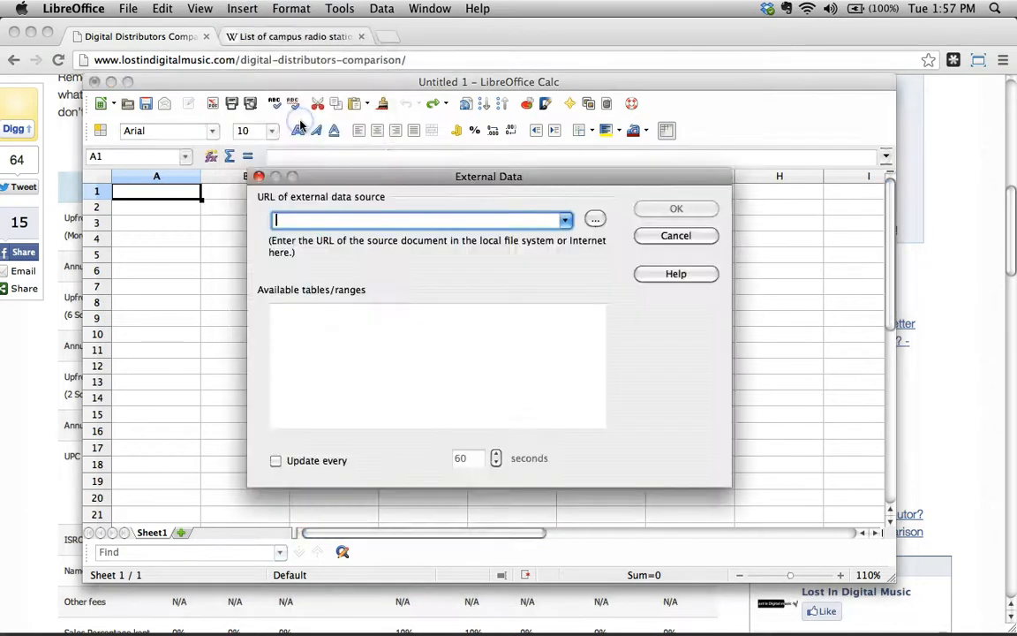
mouse_move(458, 176)
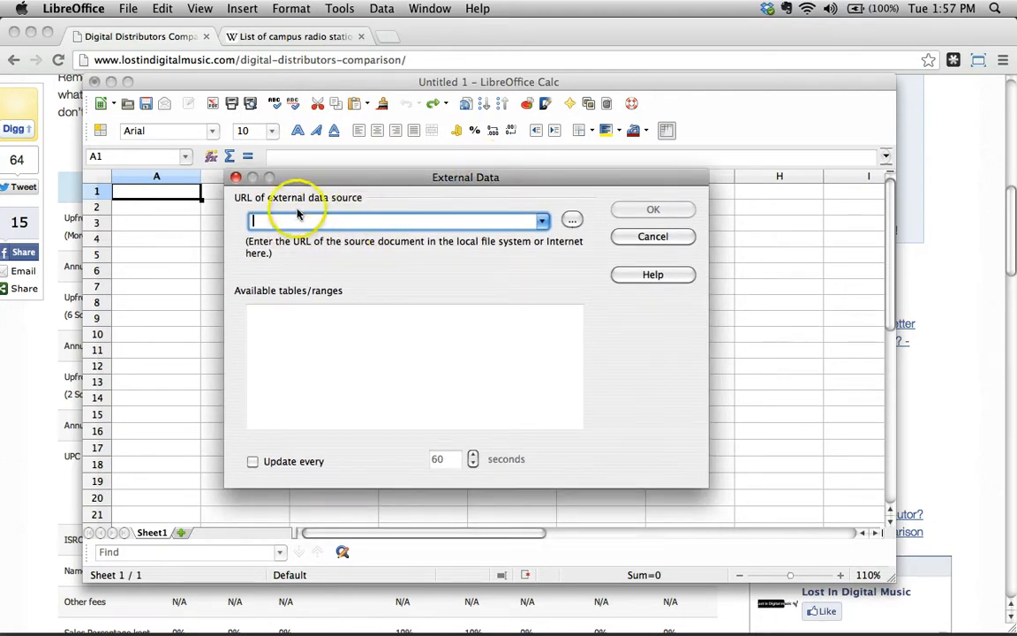
mouse_move(291, 201)
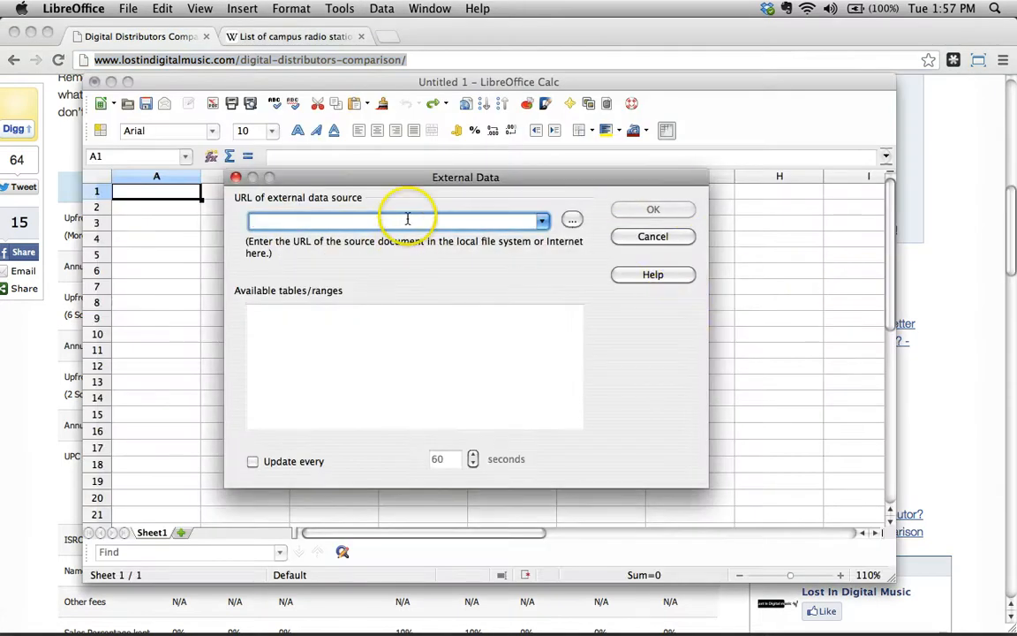
type("www.lostindigitalmusic.com/digital-distributors-comparison/")
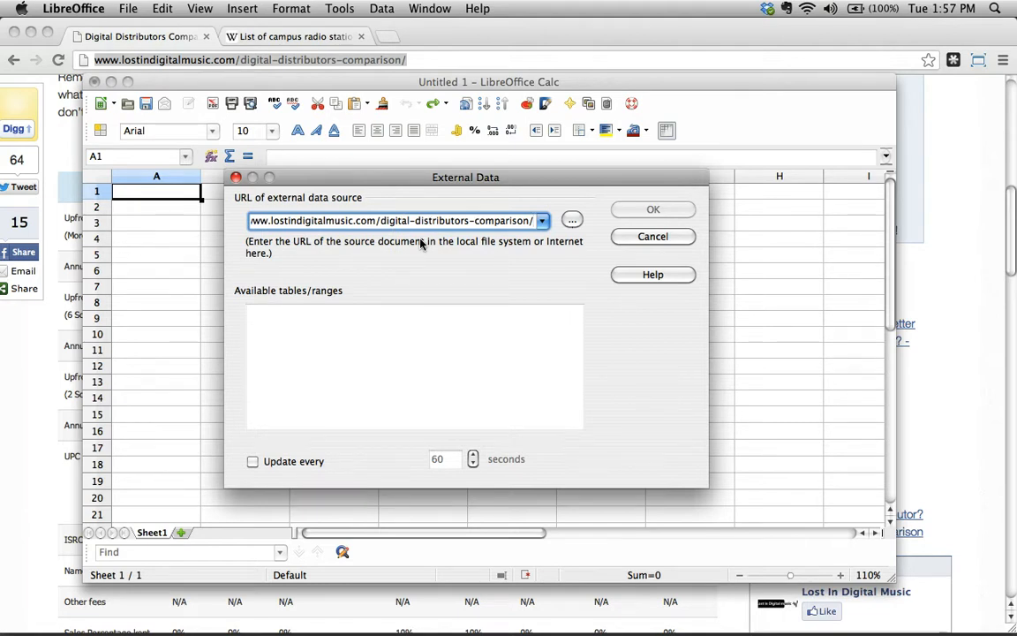
mouse_move(461, 185)
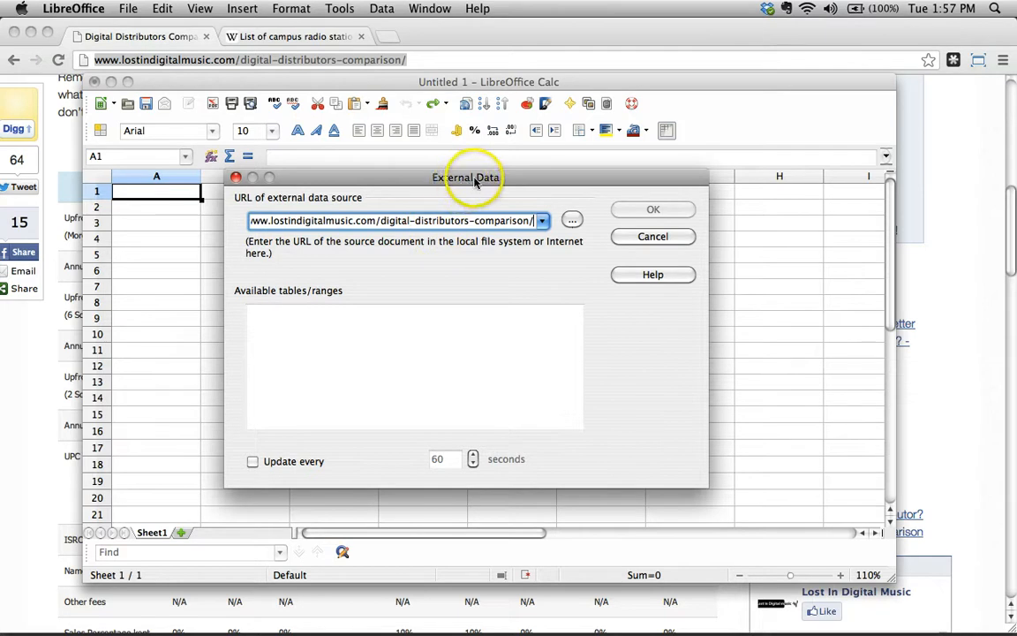
mouse_move(424, 278)
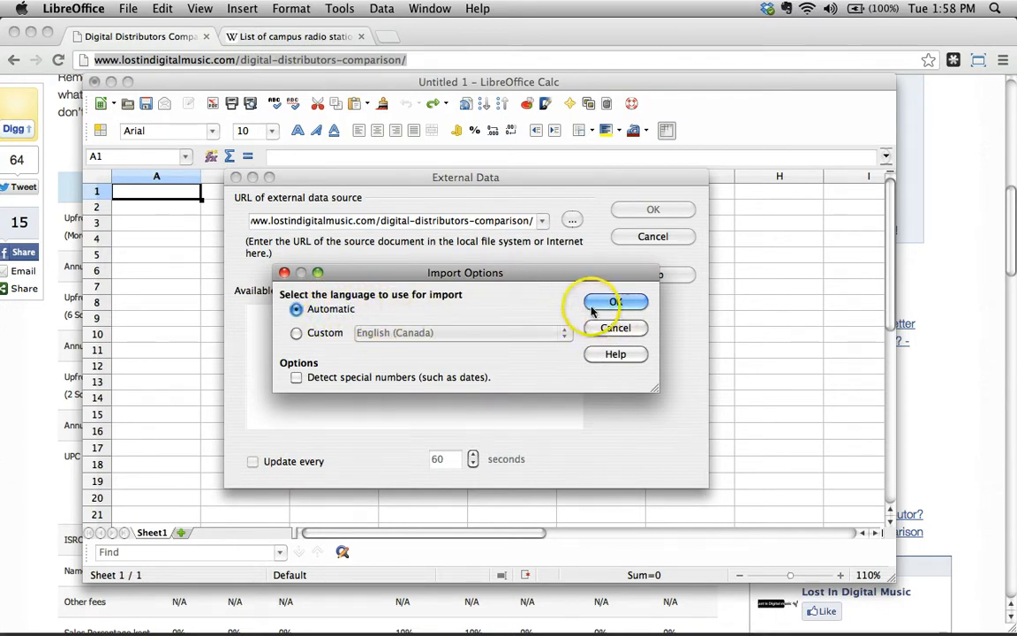
Accept the import language so the page's tables list loads, including HTML_tables and HTML__tablepress-1.
left_click(616, 302)
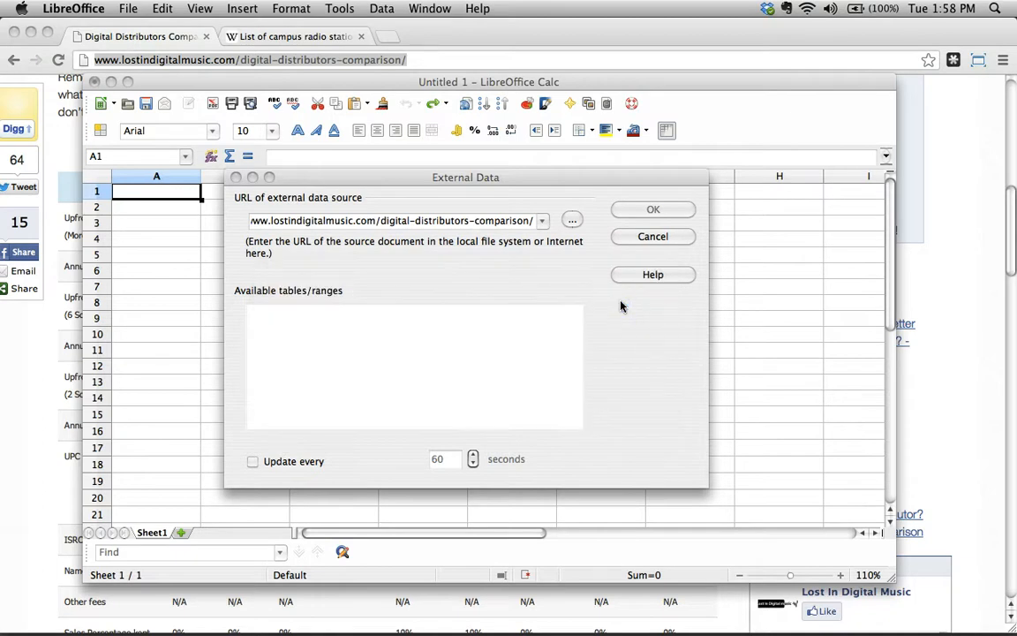
mouse_move(618, 364)
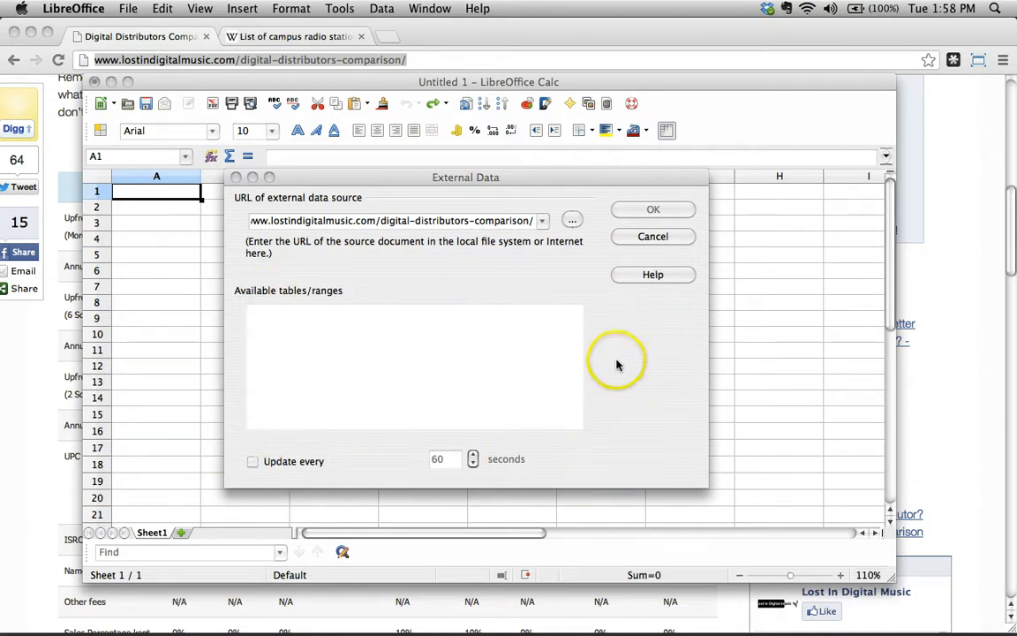
mouse_move(579, 360)
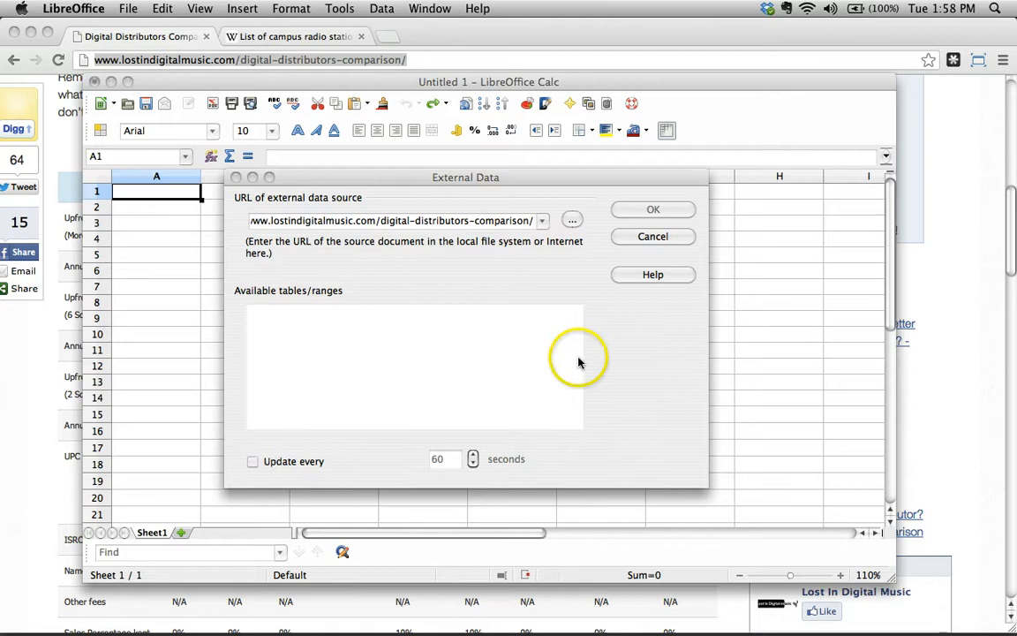
mouse_move(356, 336)
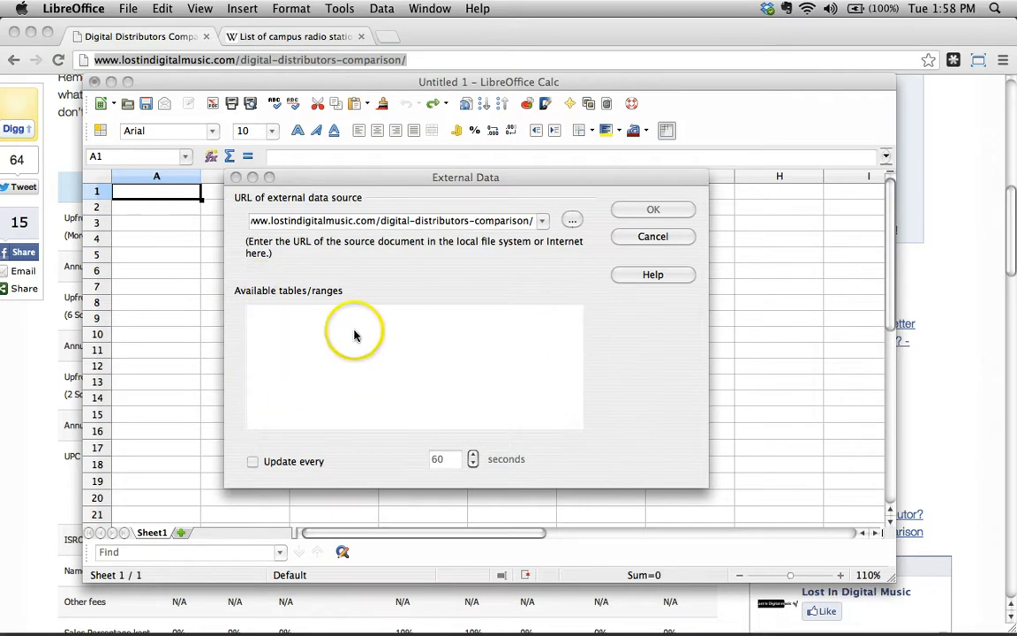
left_click(393, 220)
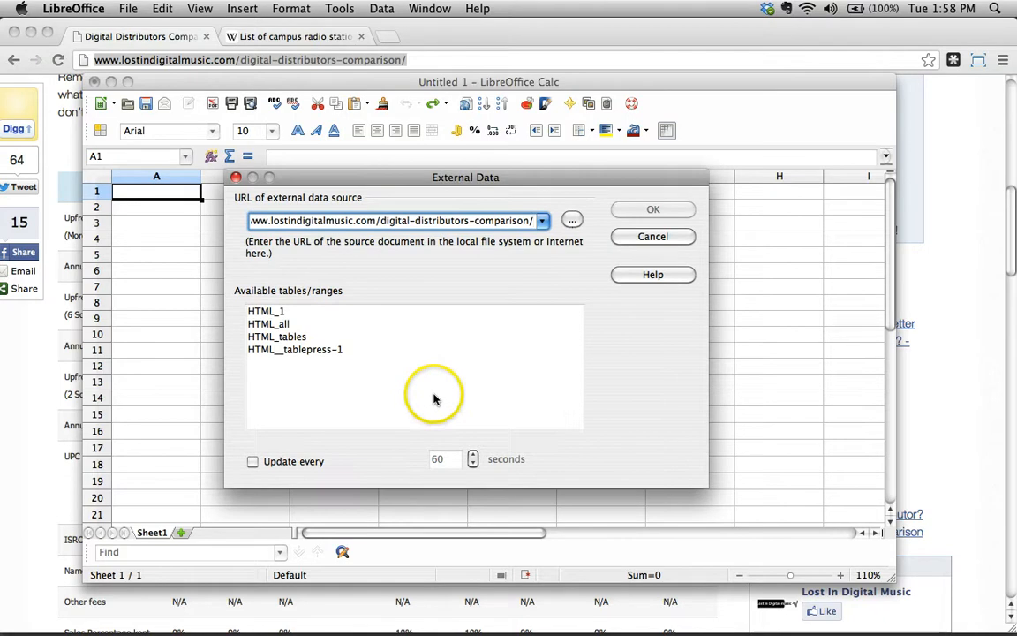
mouse_move(446, 359)
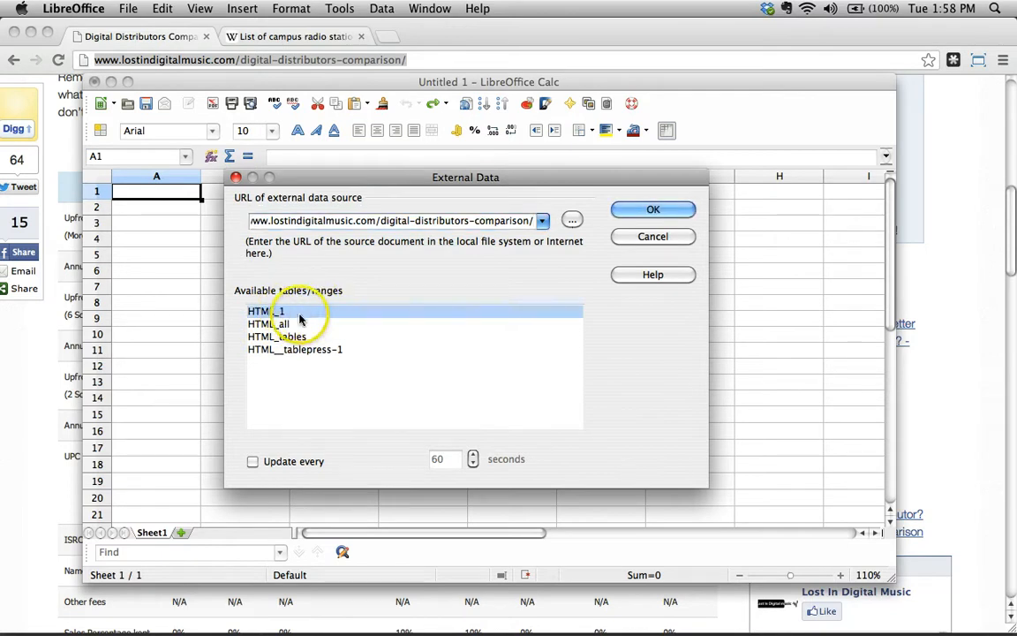
Preview HTML_all, HTML_tables and HTML__tablepress-1, then bring the Chrome comparison page forward.
left_click(268, 323)
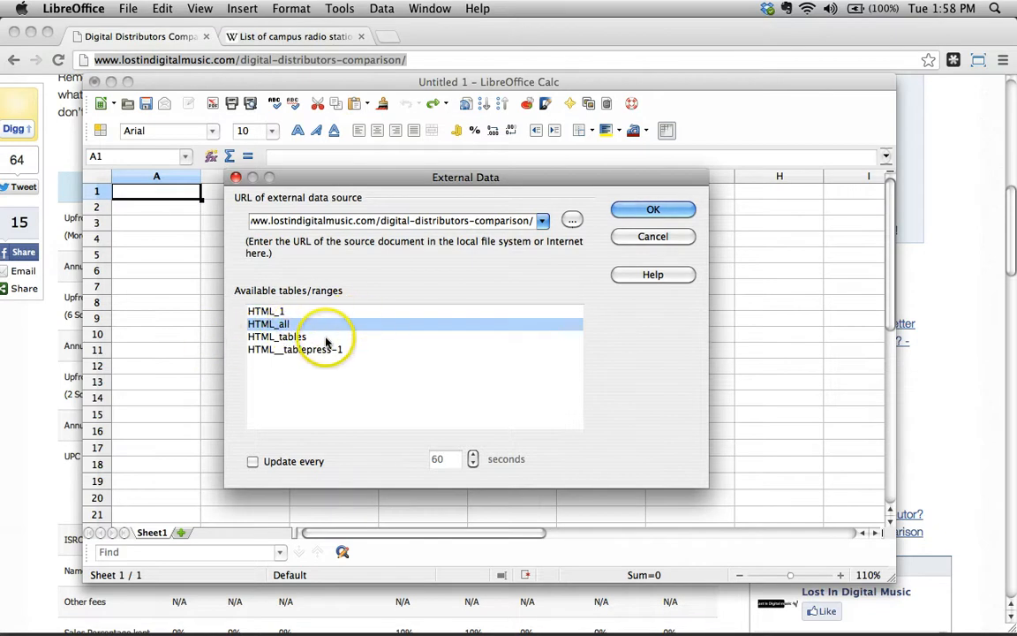
mouse_move(325, 341)
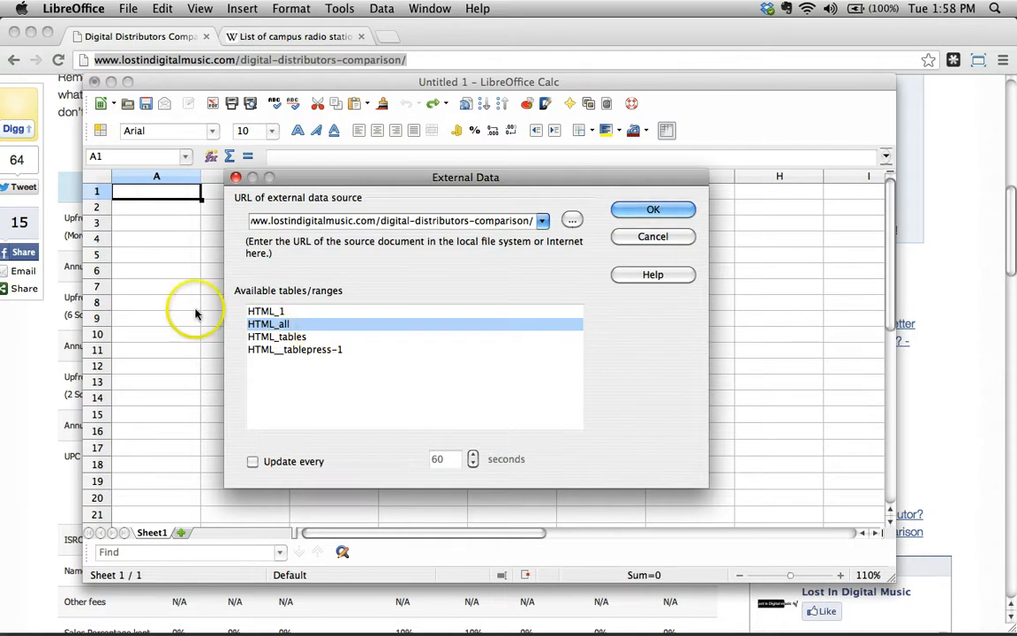
mouse_move(158, 272)
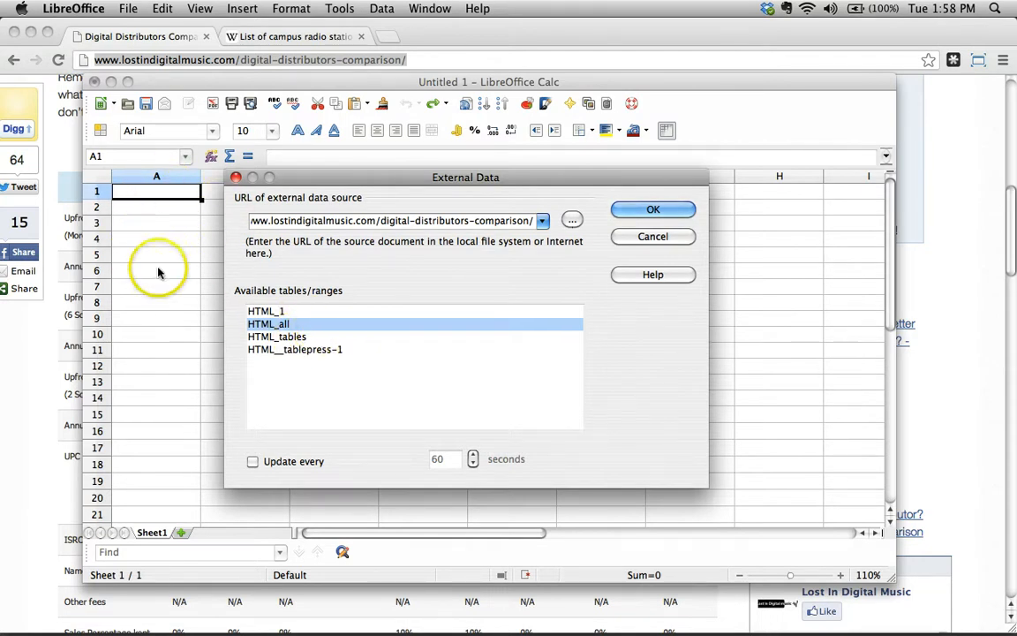
mouse_move(234, 349)
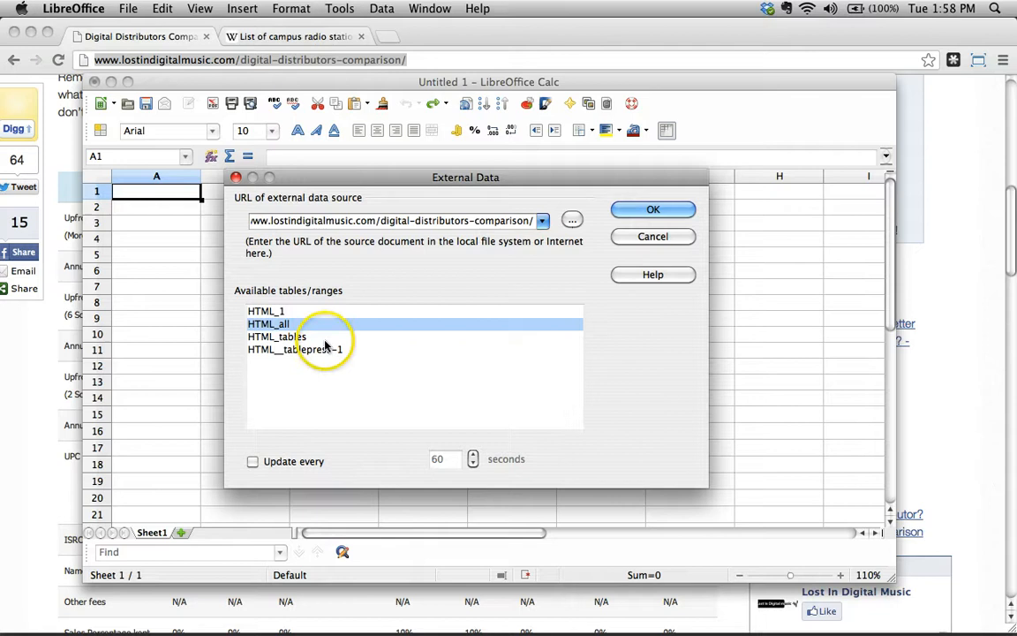
left_click(277, 336)
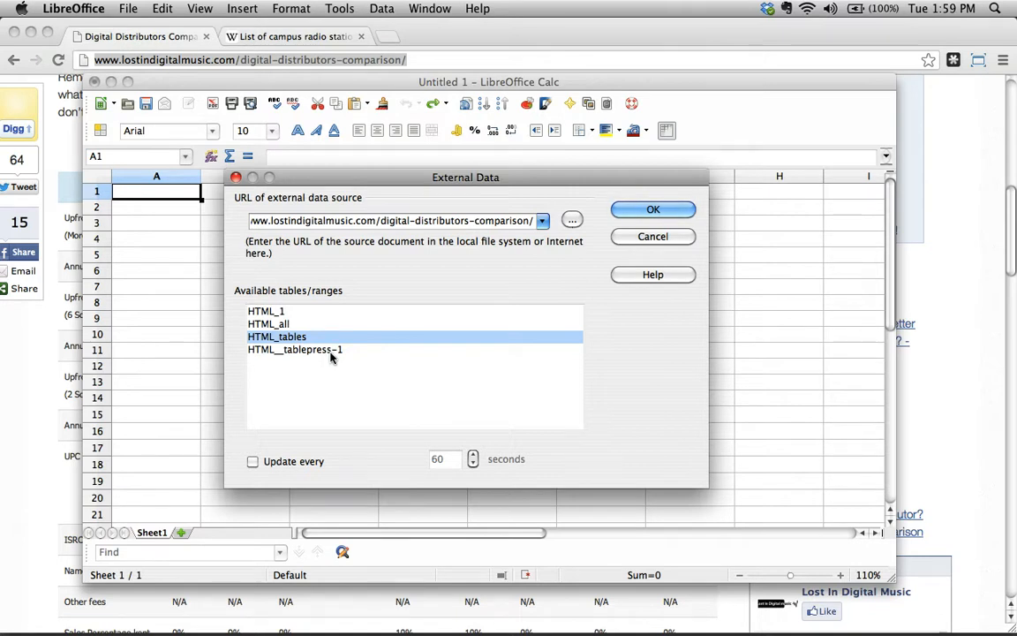
mouse_move(181, 257)
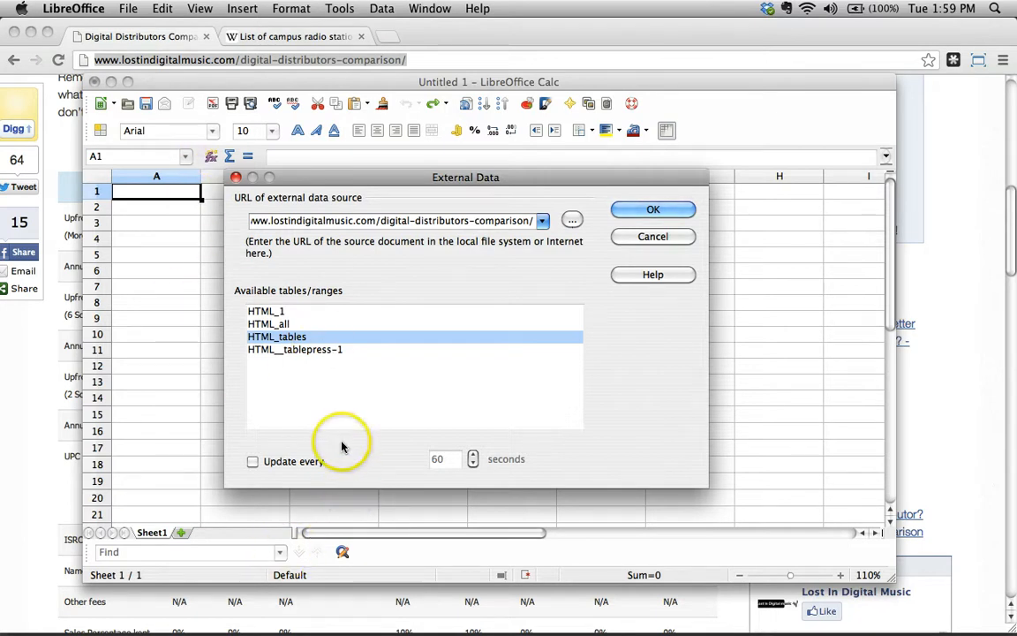
mouse_move(345, 440)
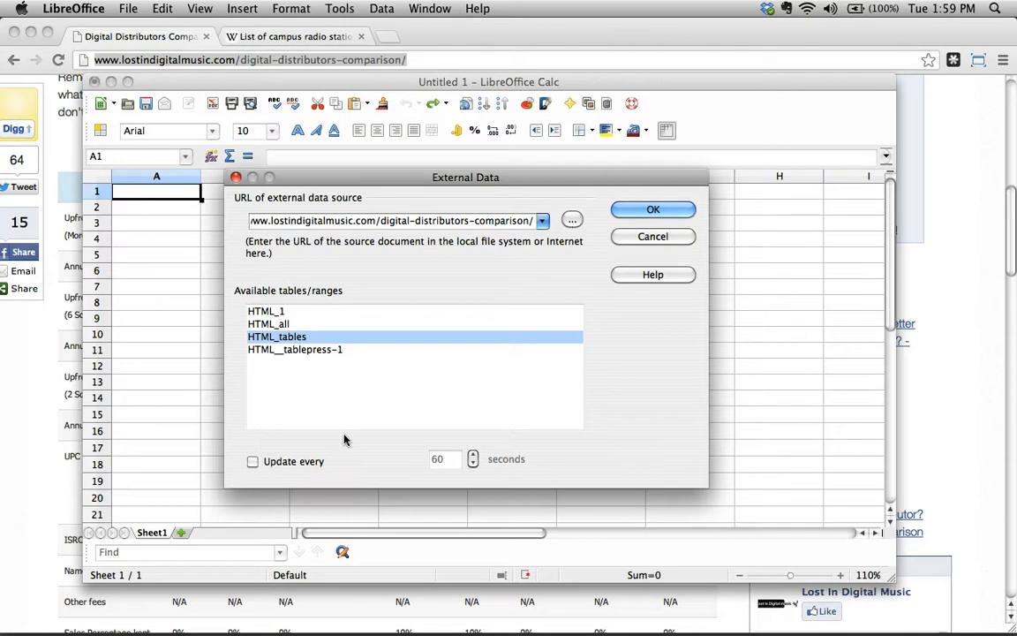
left_click(295, 349)
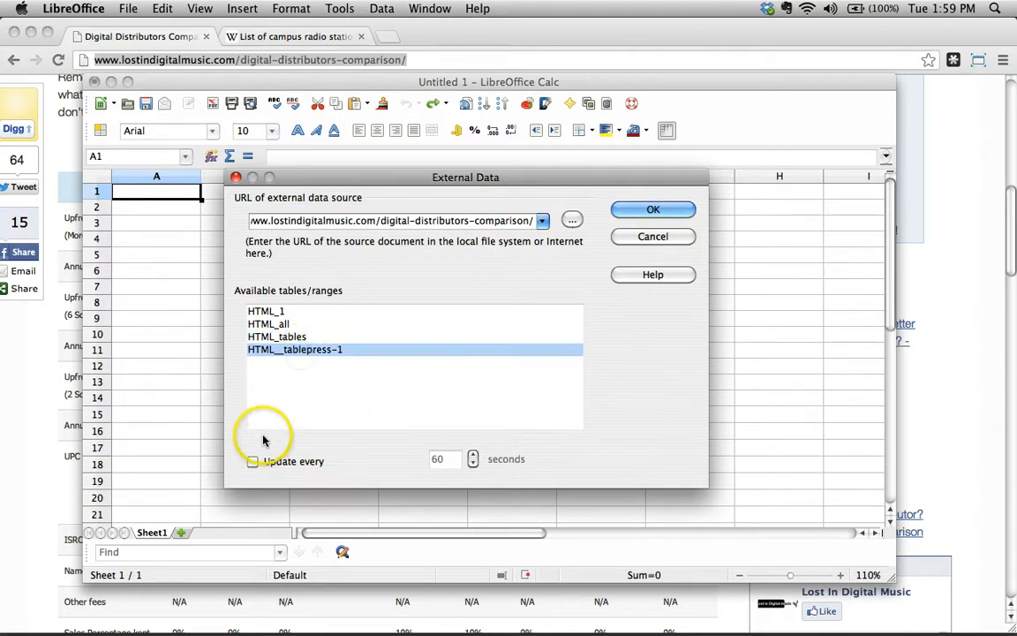
mouse_move(290, 313)
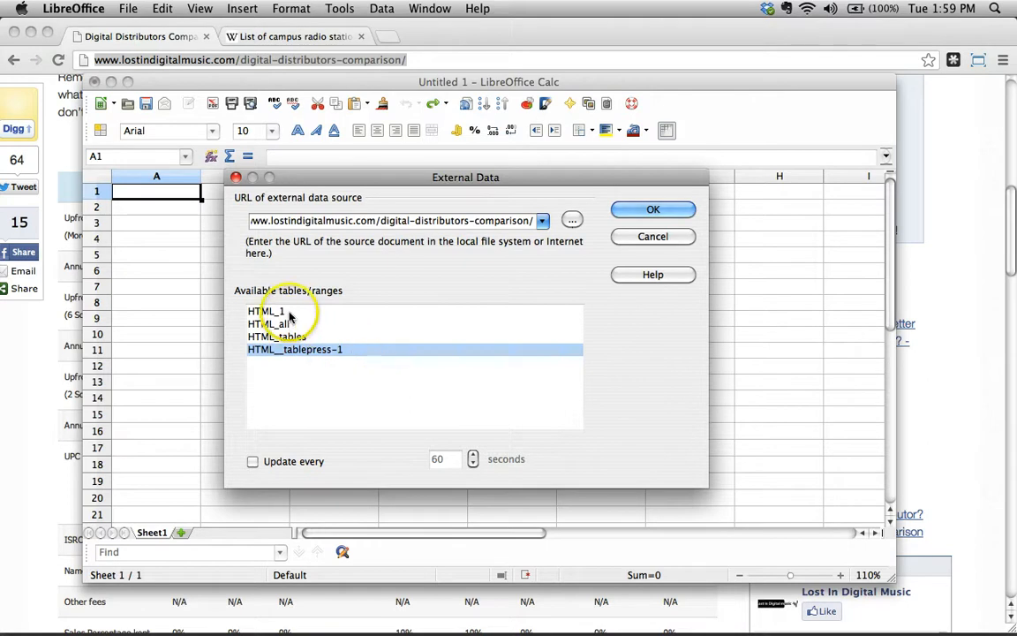
left_click(277, 336)
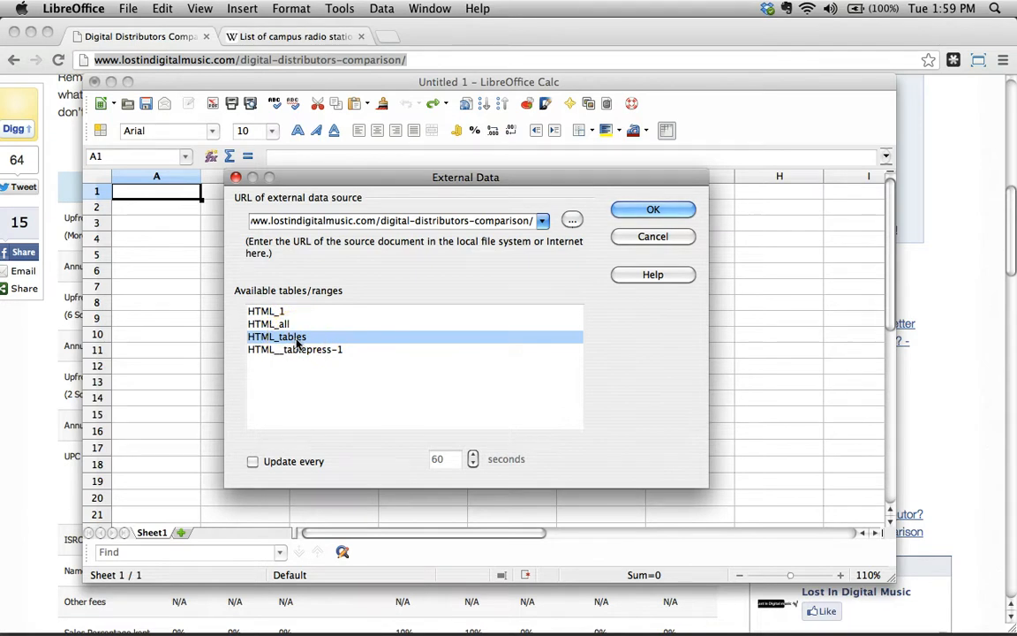
left_click(266, 311)
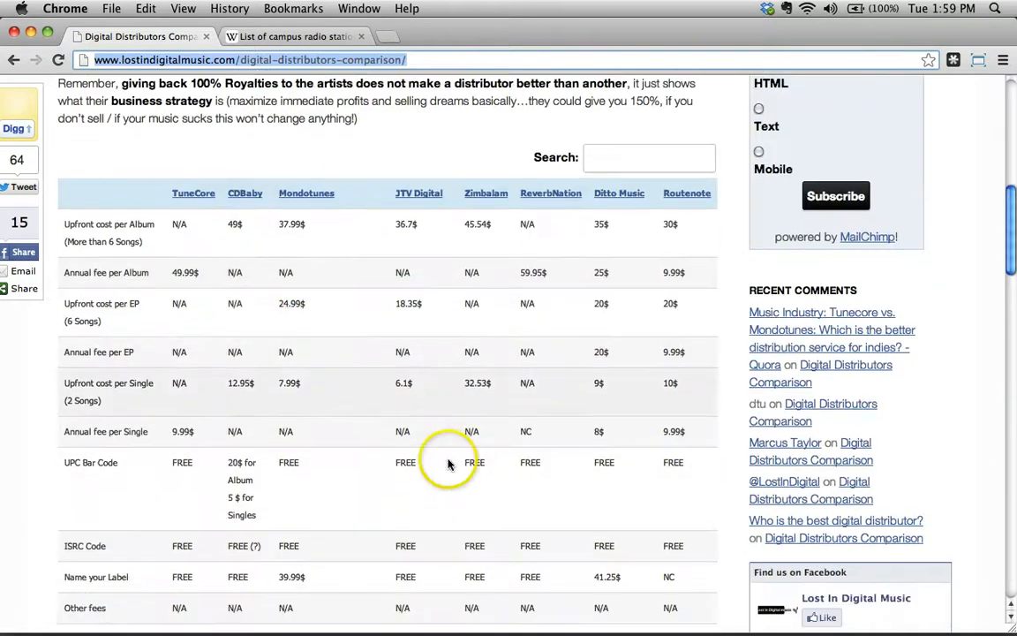
Scroll the Chrome page to look over the distributor comparison table.
scroll("down", 3)
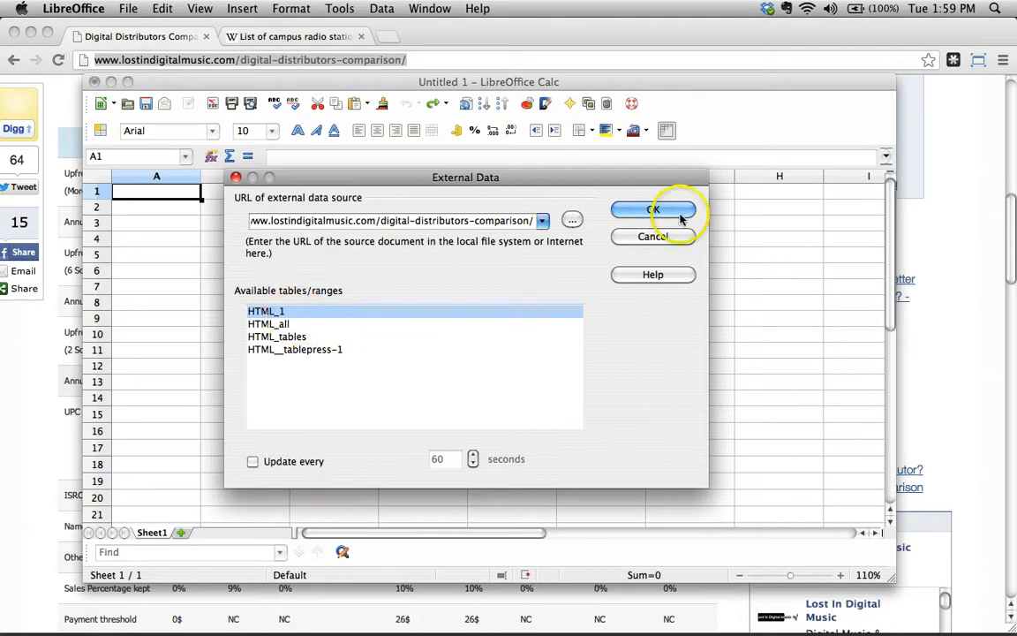
Import HTML_1 into Sheet1, set optimal column widths, and insert Sheet2.
left_click(654, 210)
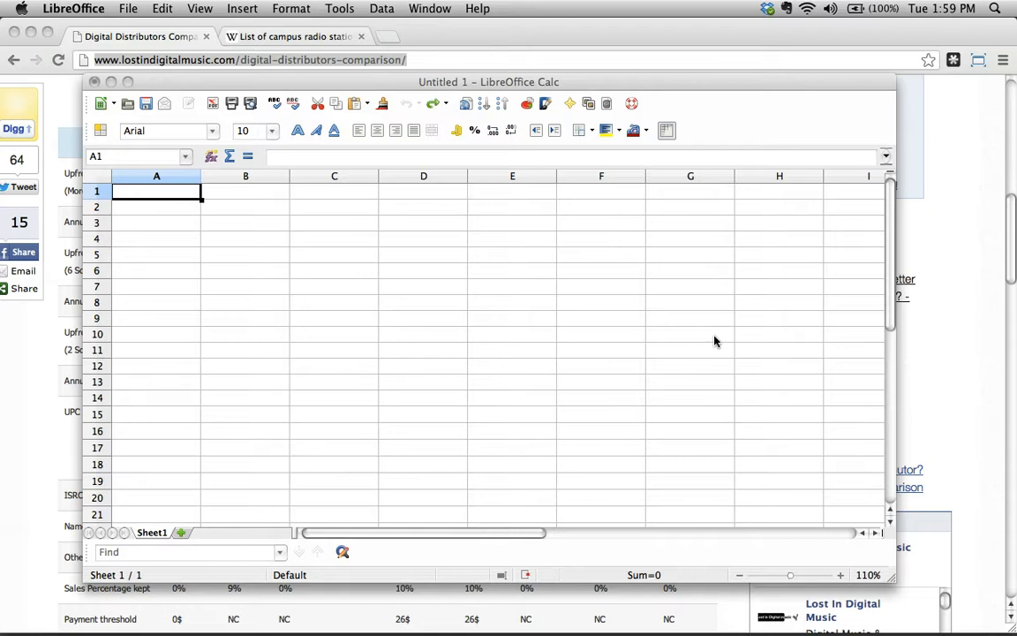
mouse_move(204, 299)
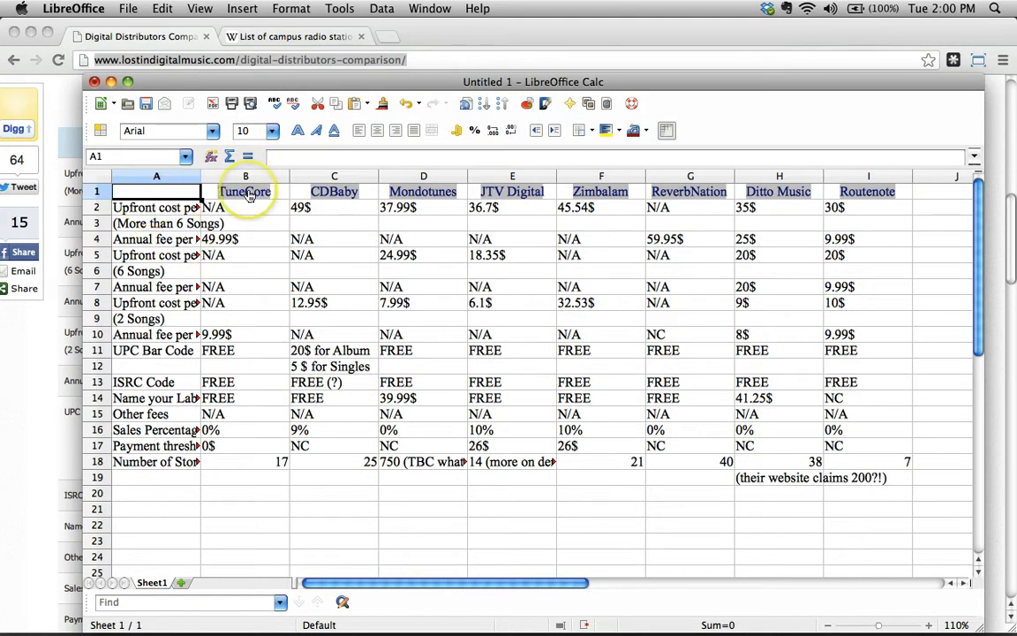
mouse_move(245, 191)
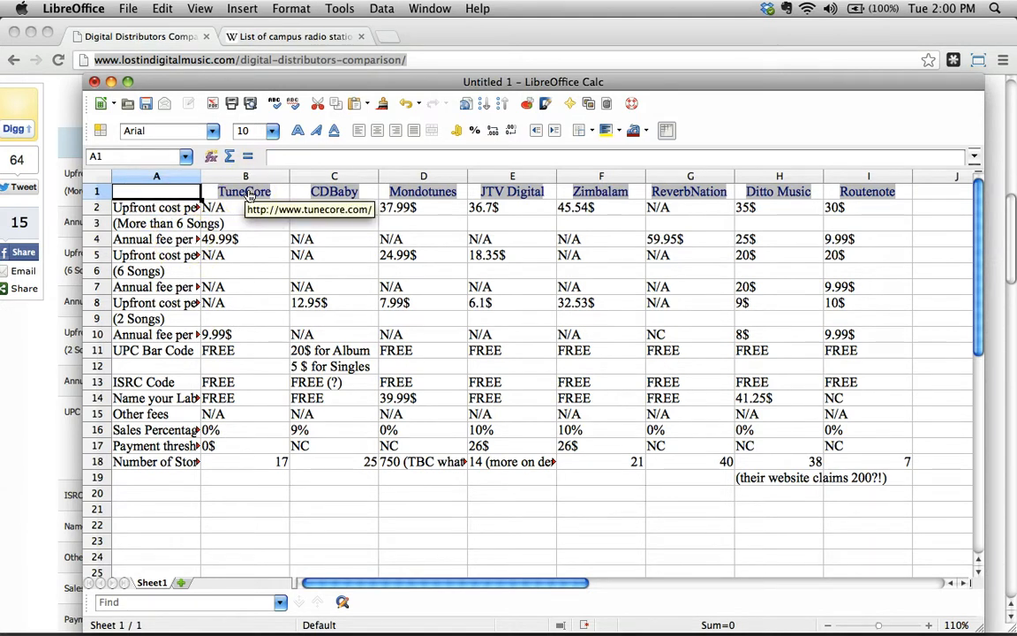
mouse_move(422, 191)
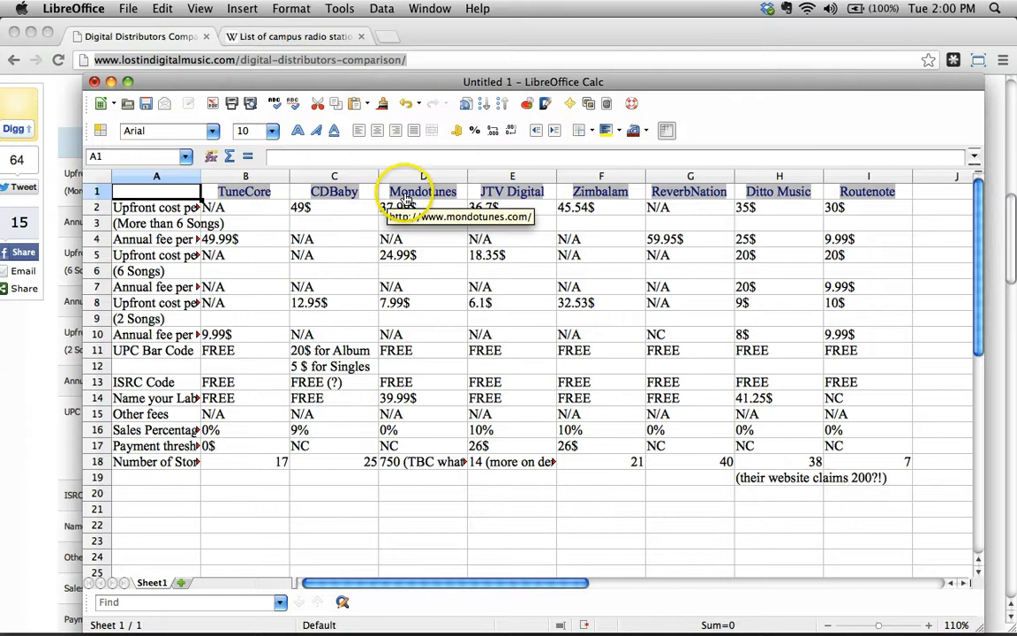
mouse_move(602, 192)
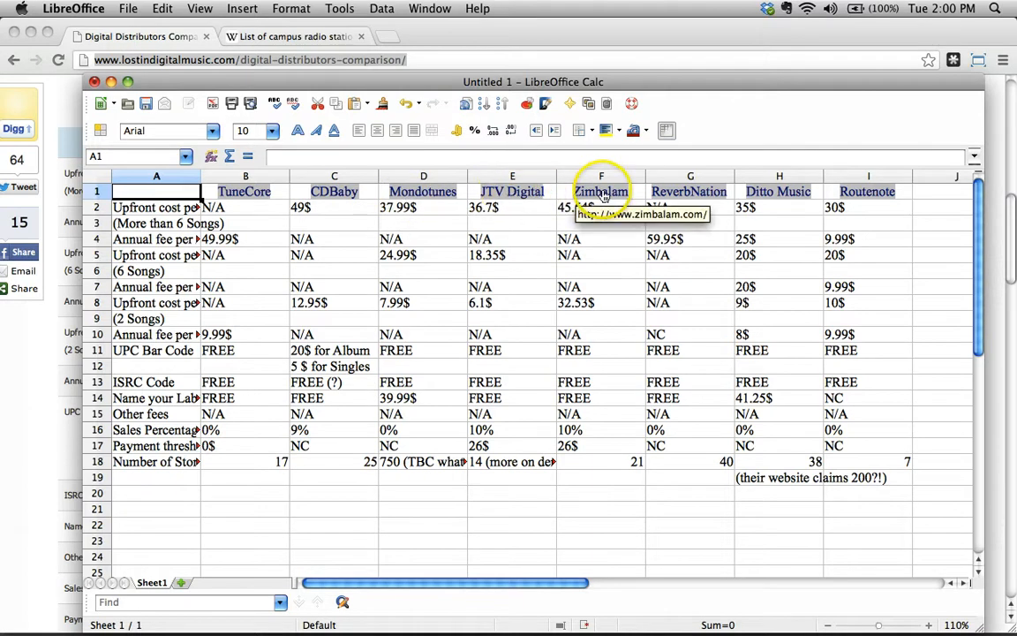
left_click(156, 176)
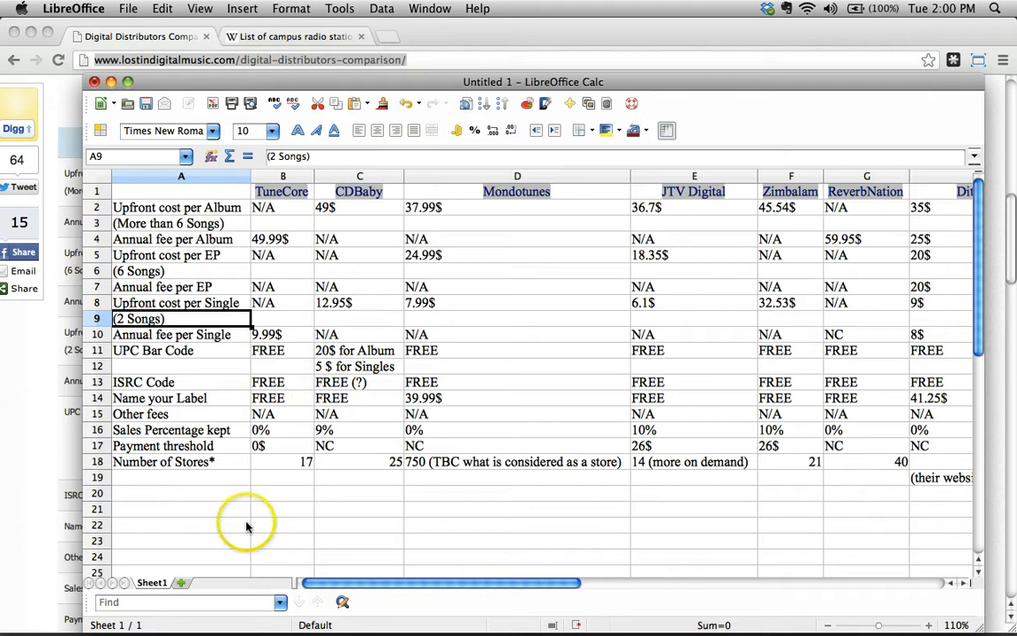
left_click(218, 582)
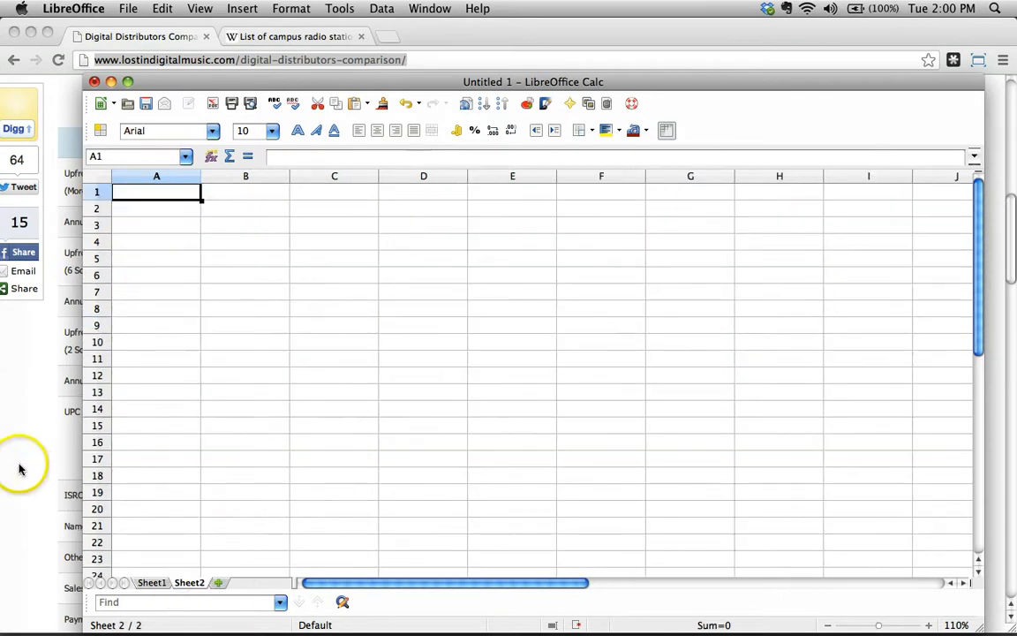
Open the Wikipedia campus radio stations page and scroll down to the Internet table.
left_click(292, 36)
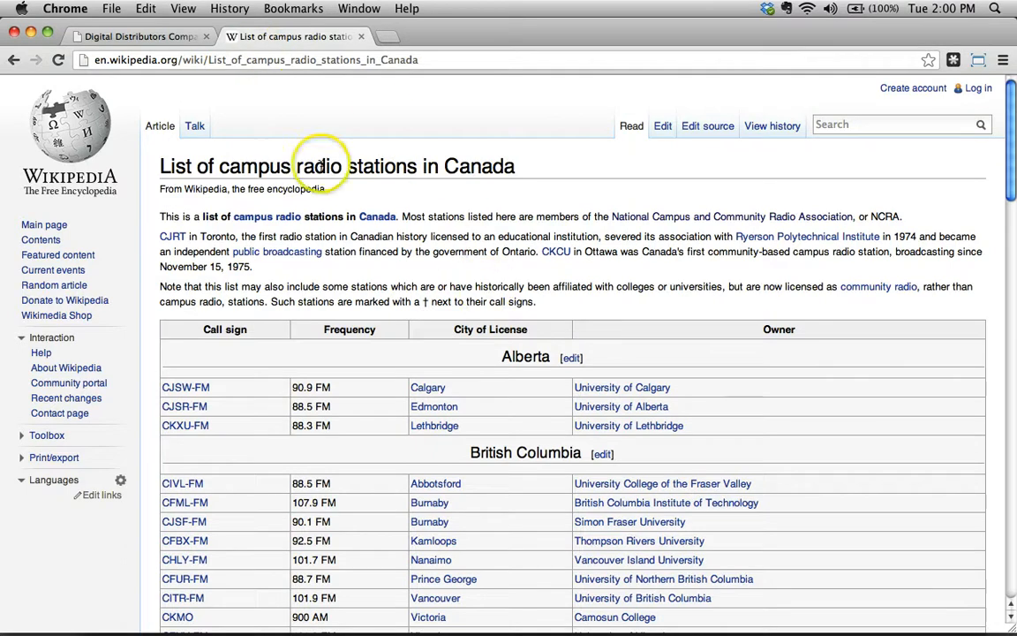
scroll("down", 3)
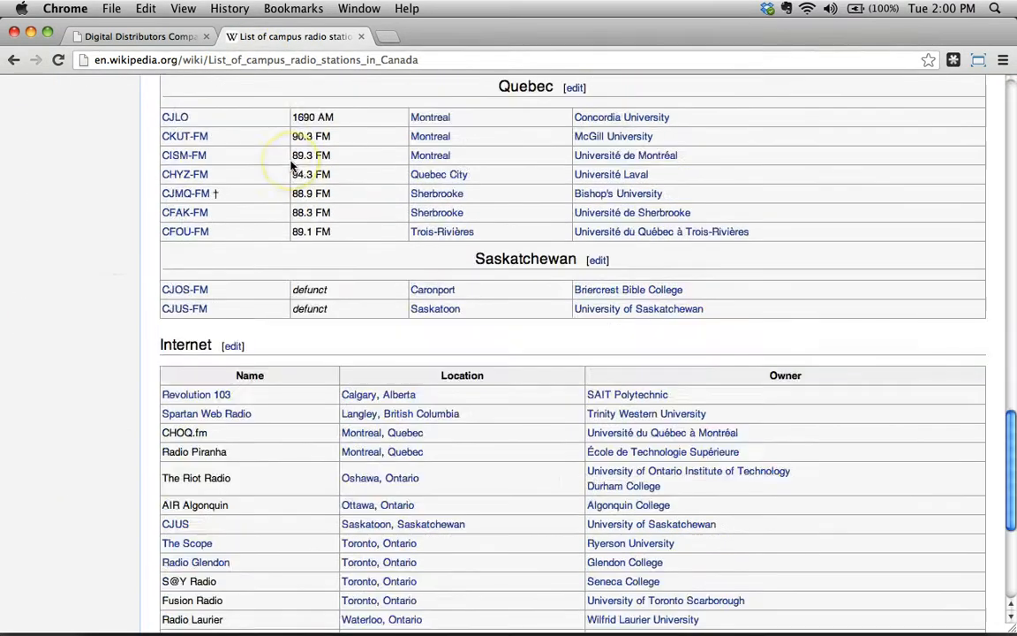
scroll("up", 3)
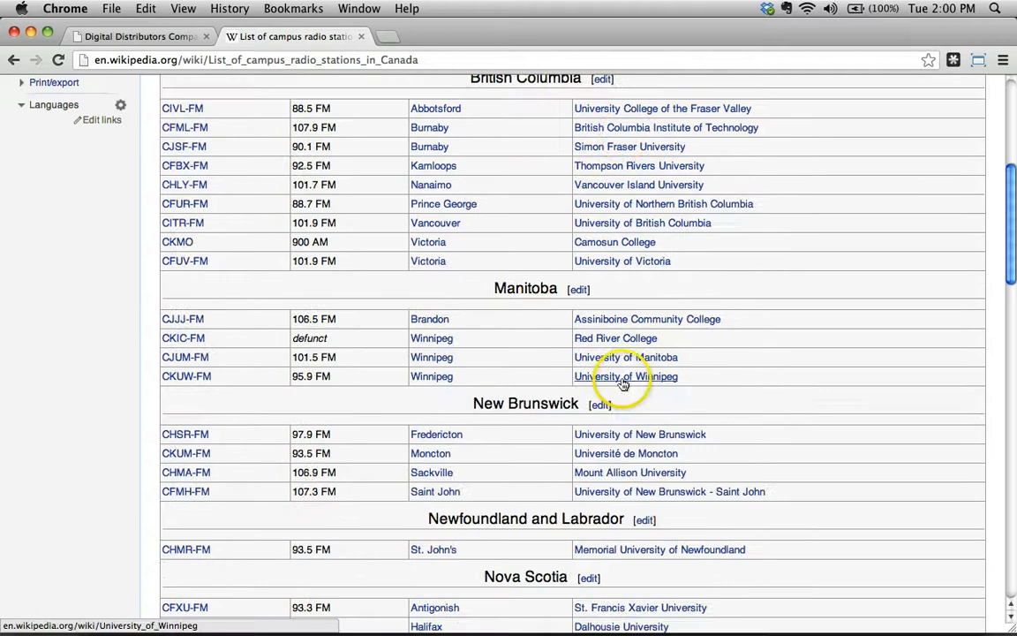
scroll("down", 3)
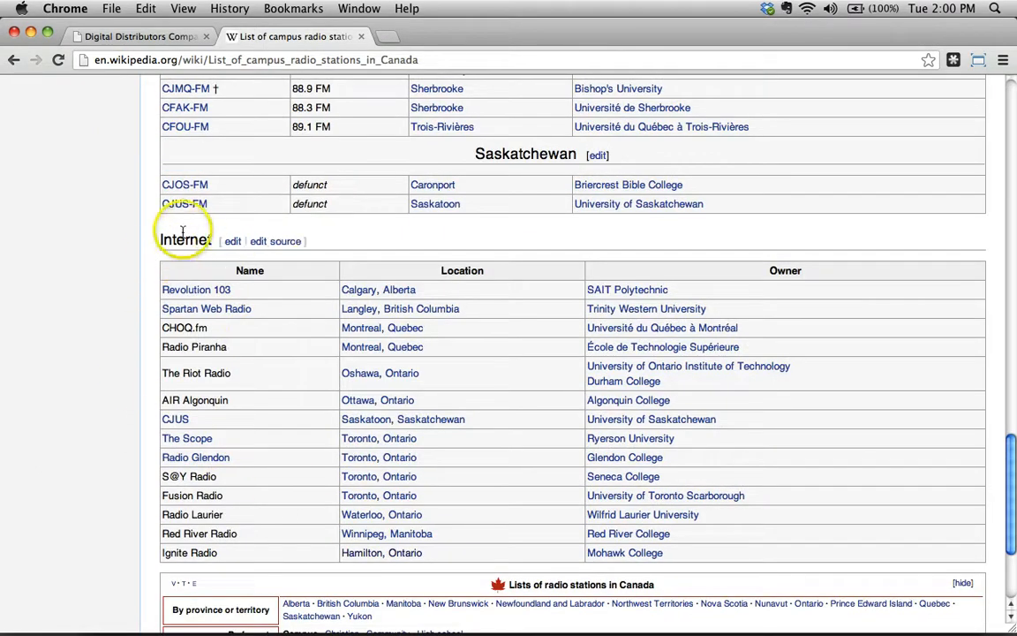
scroll("down", 3)
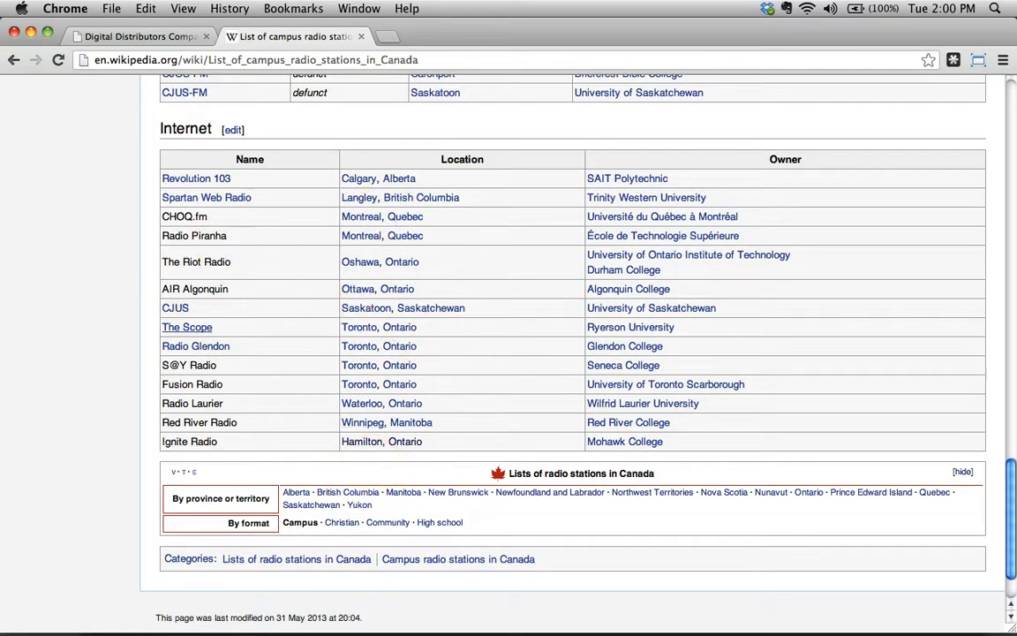
left_click(255, 59)
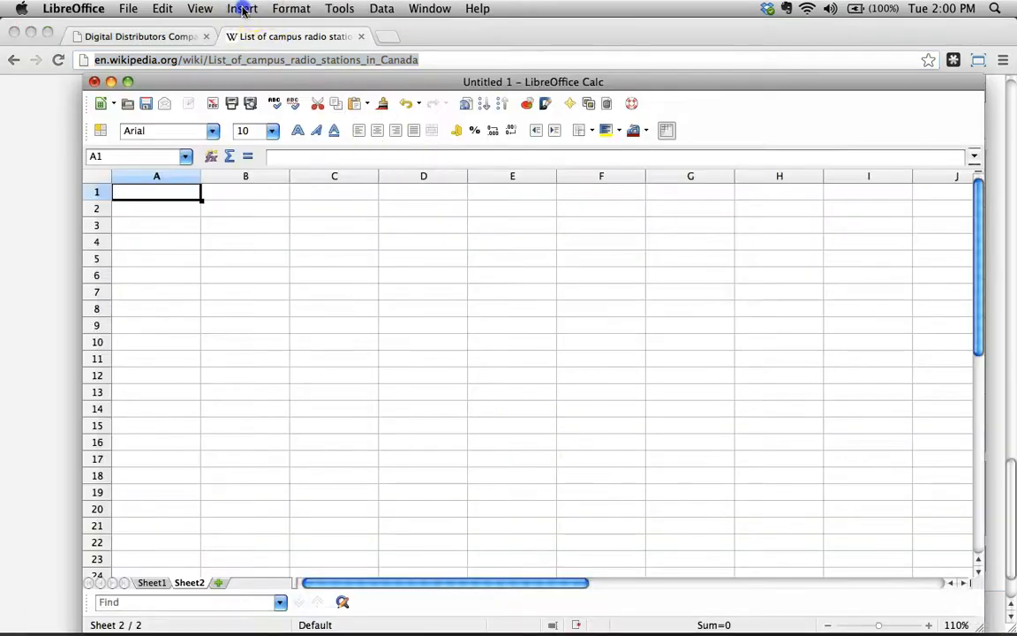
Link Sheet2 to the campus radio Wikipedia URL, accepting Automatic import language.
left_click(242, 8)
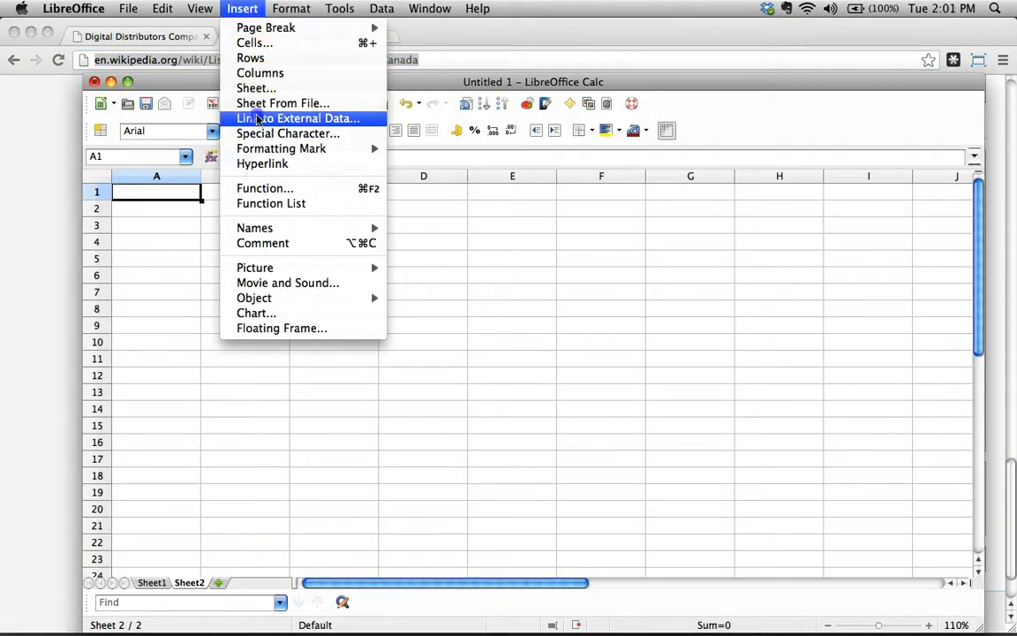
left_click(298, 118)
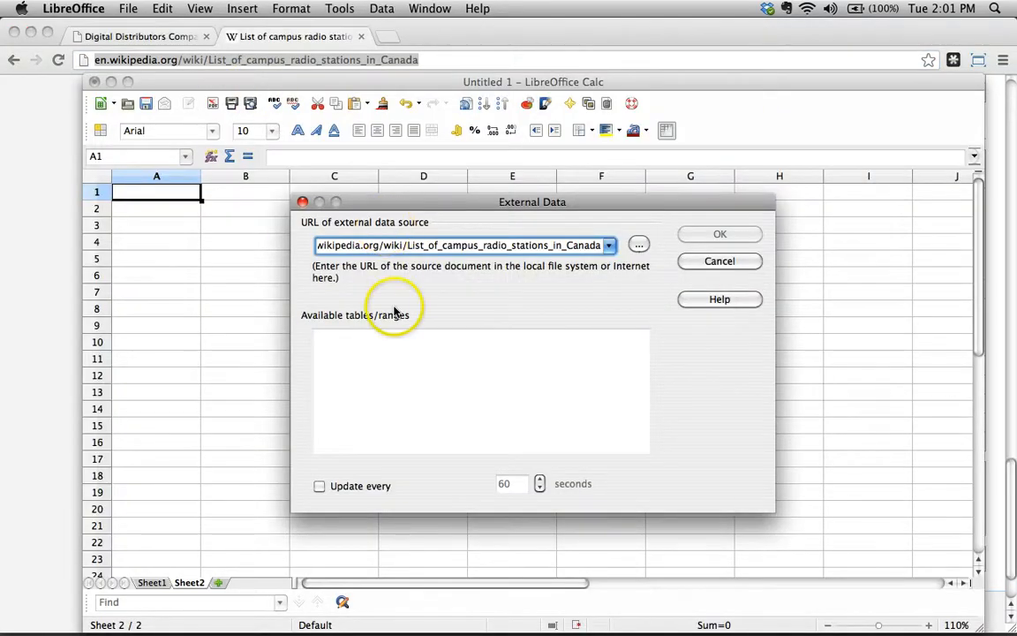
mouse_move(687, 252)
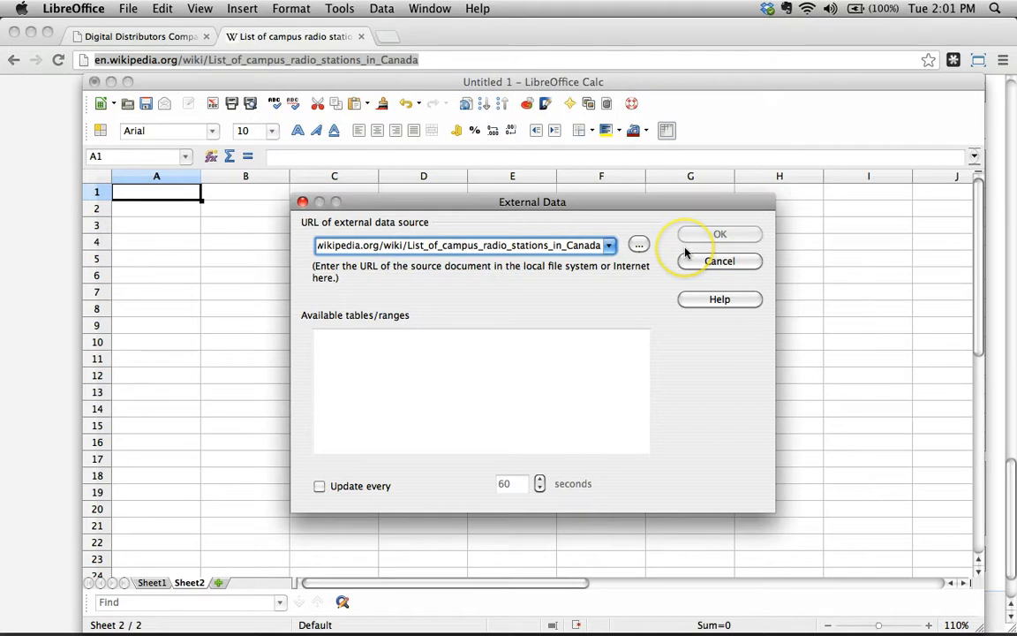
mouse_move(688, 253)
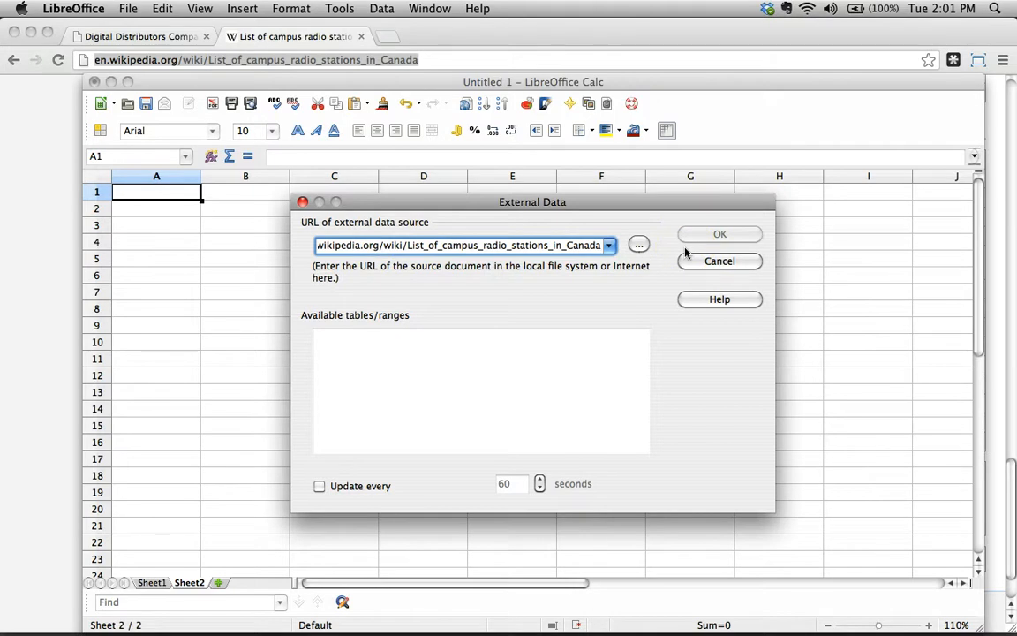
mouse_move(457, 308)
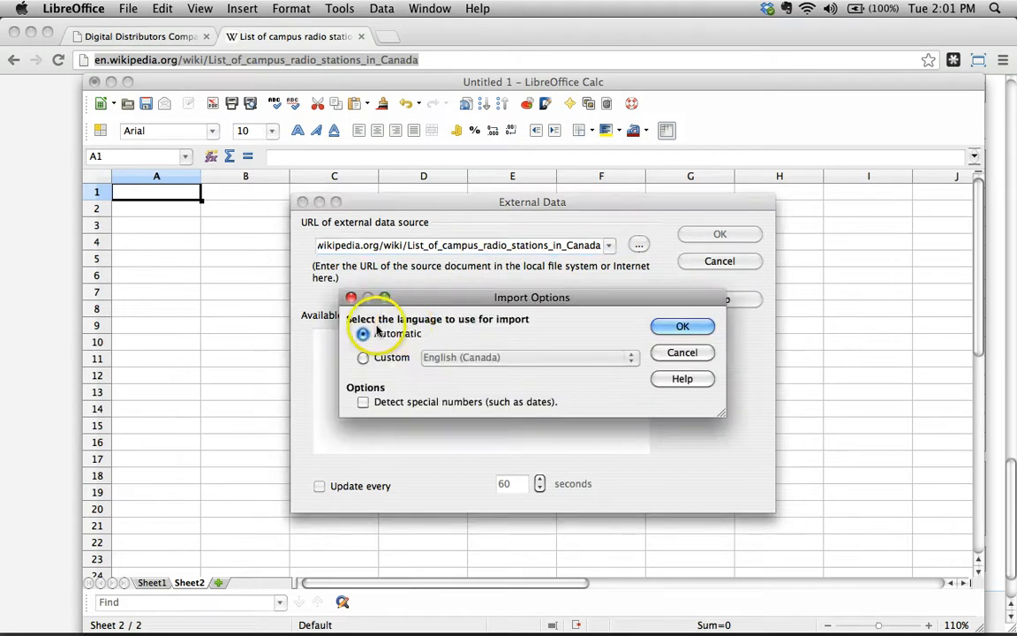
mouse_move(466, 321)
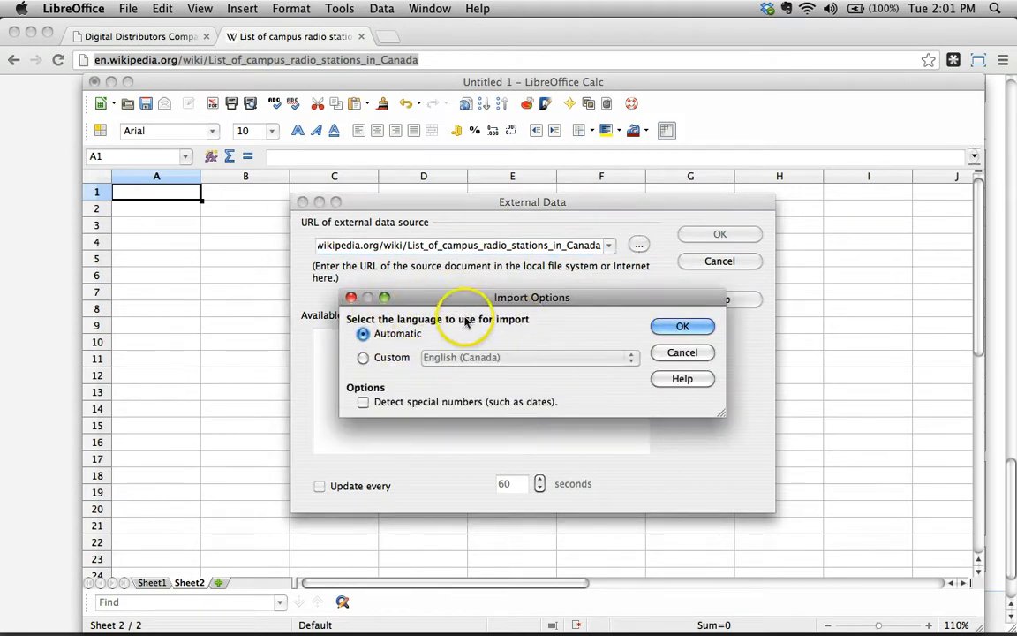
left_click(683, 325)
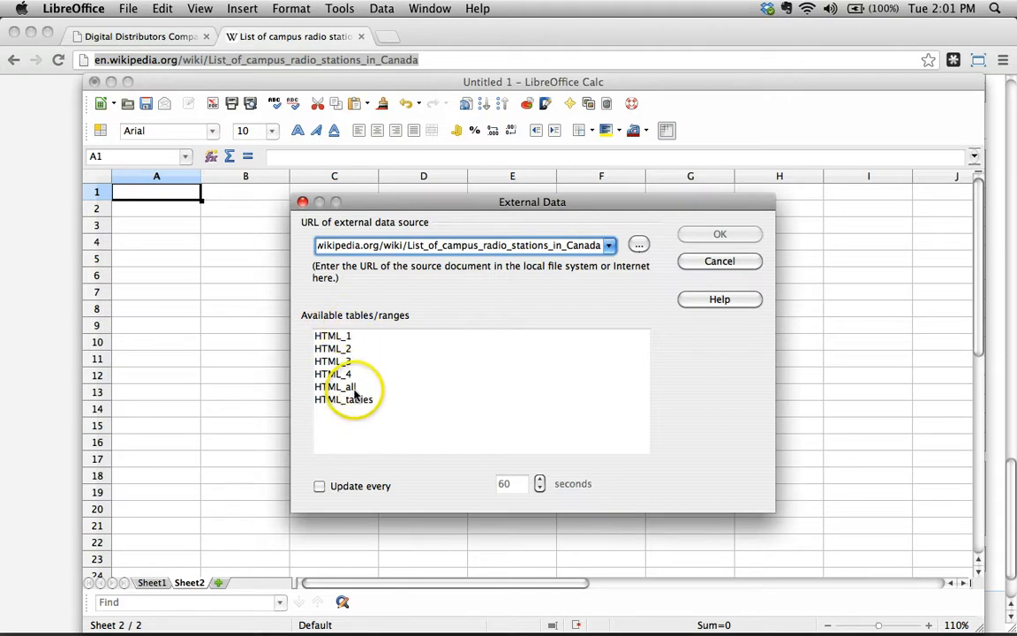
Try HTML_all, HTML_tables and HTML_1, then select HTML_4 as the table.
left_click(340, 386)
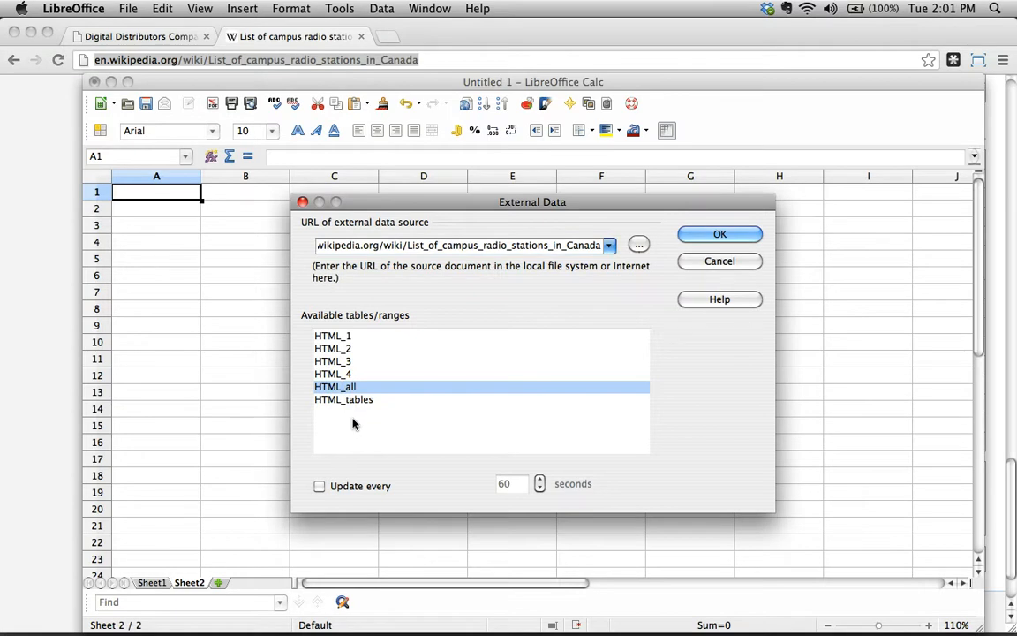
left_click(343, 399)
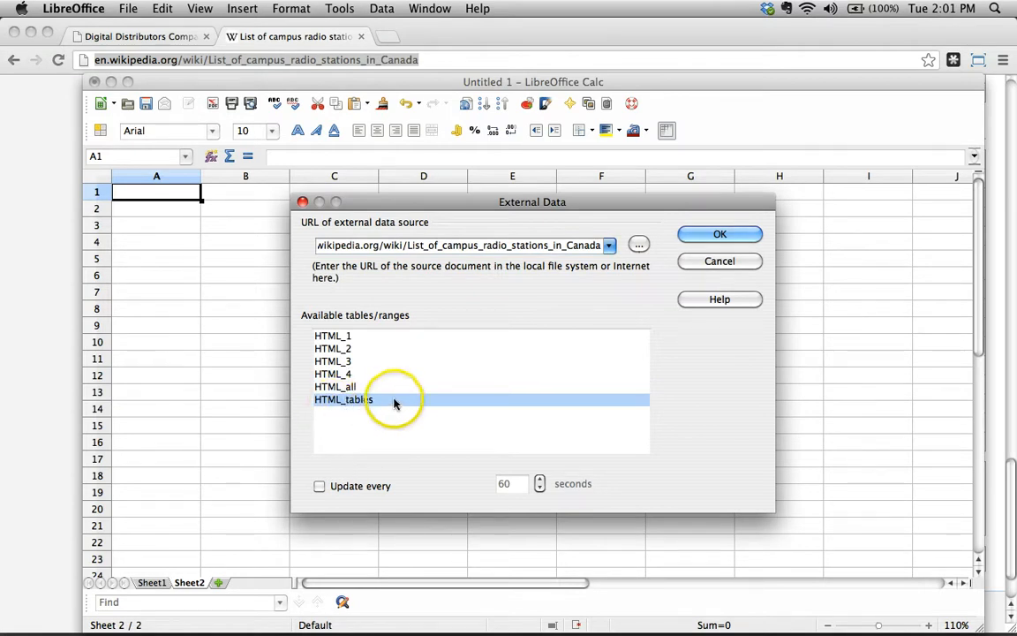
left_click(333, 336)
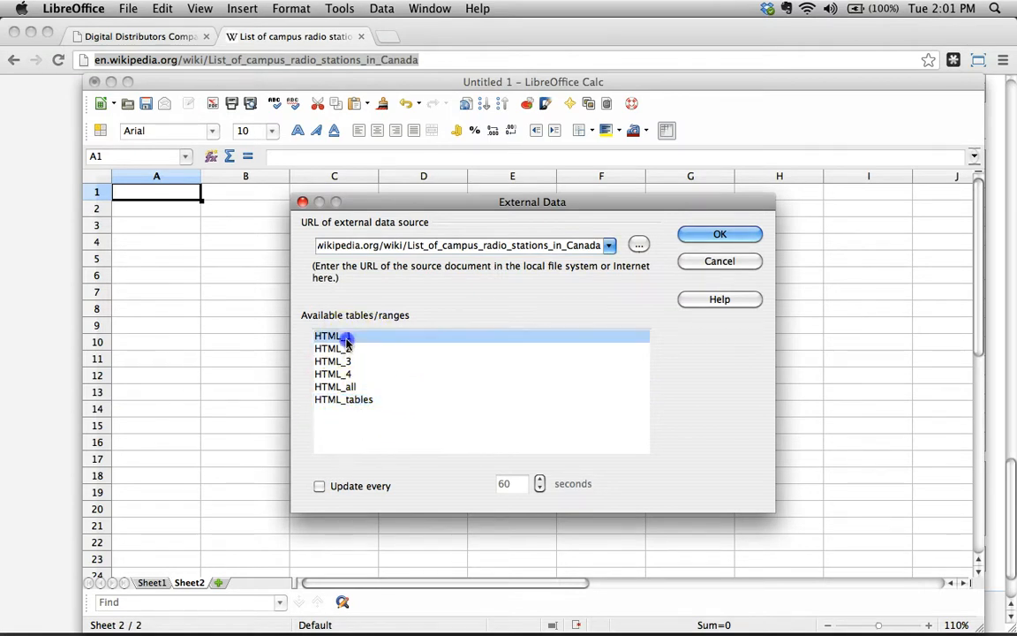
left_click(333, 374)
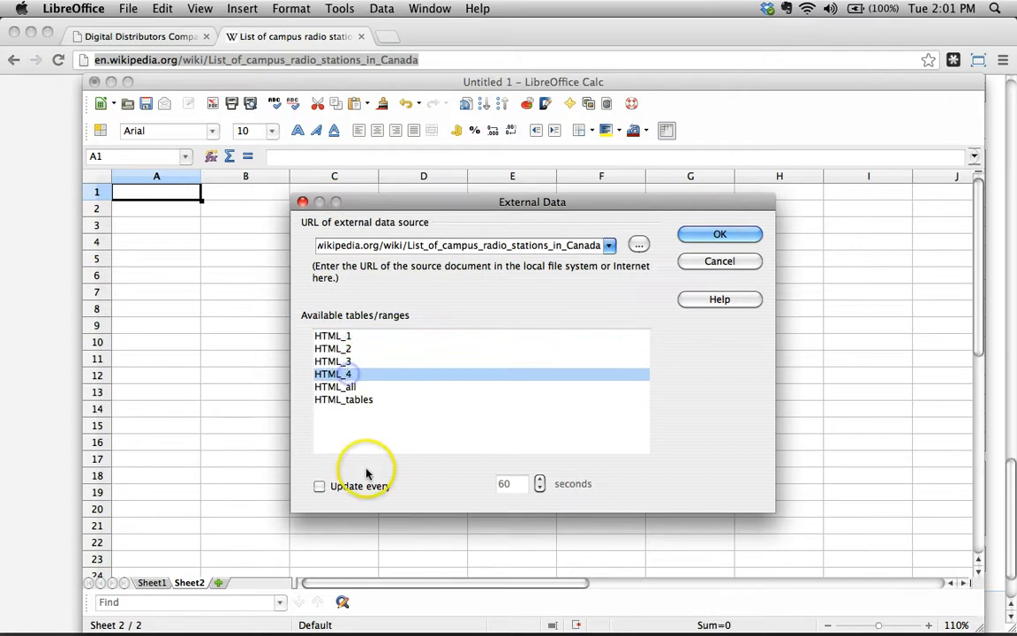
mouse_move(359, 422)
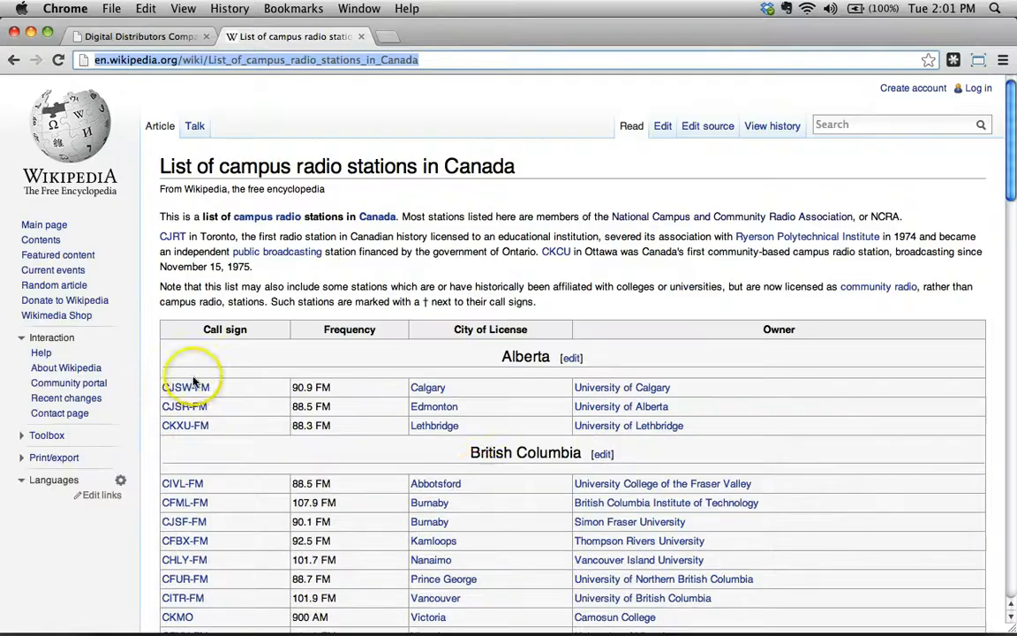
Scroll the Wikipedia campus radio article down to the Internet stations table near the bottom.
scroll("down", 3)
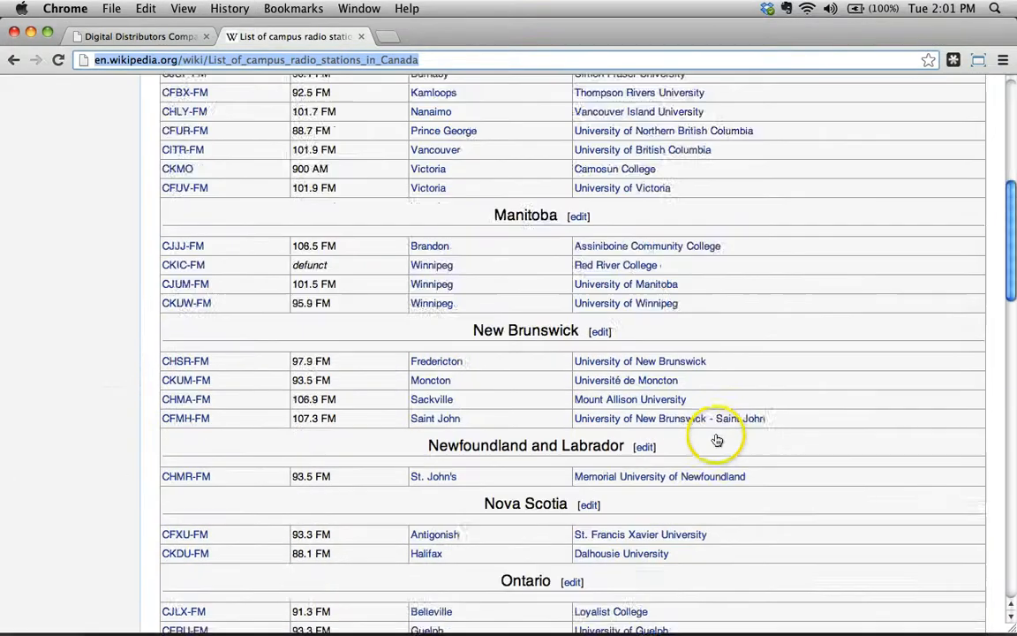
scroll("down", 3)
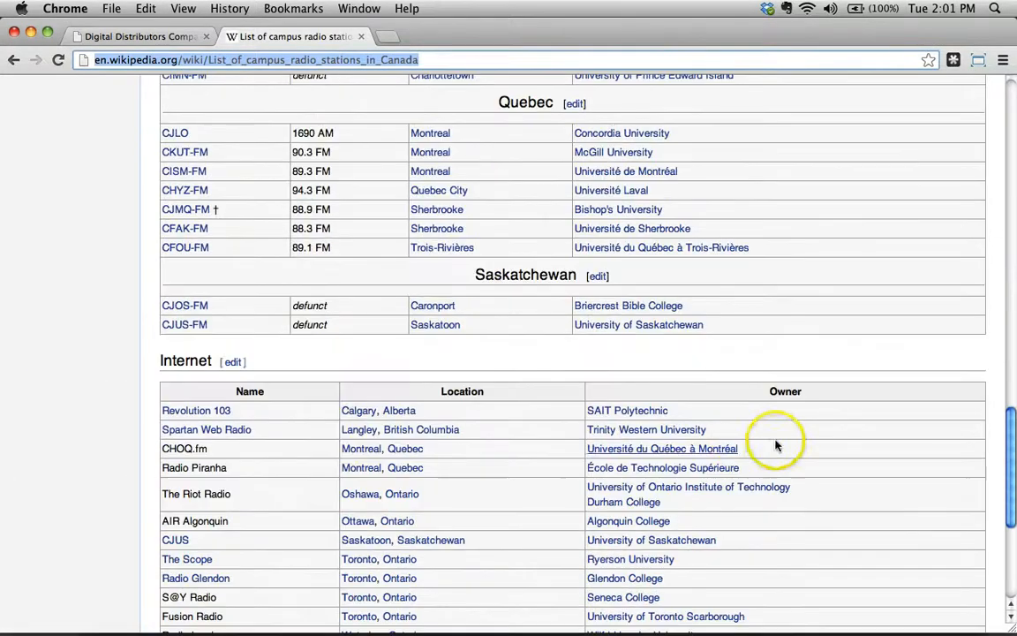
scroll("down", 3)
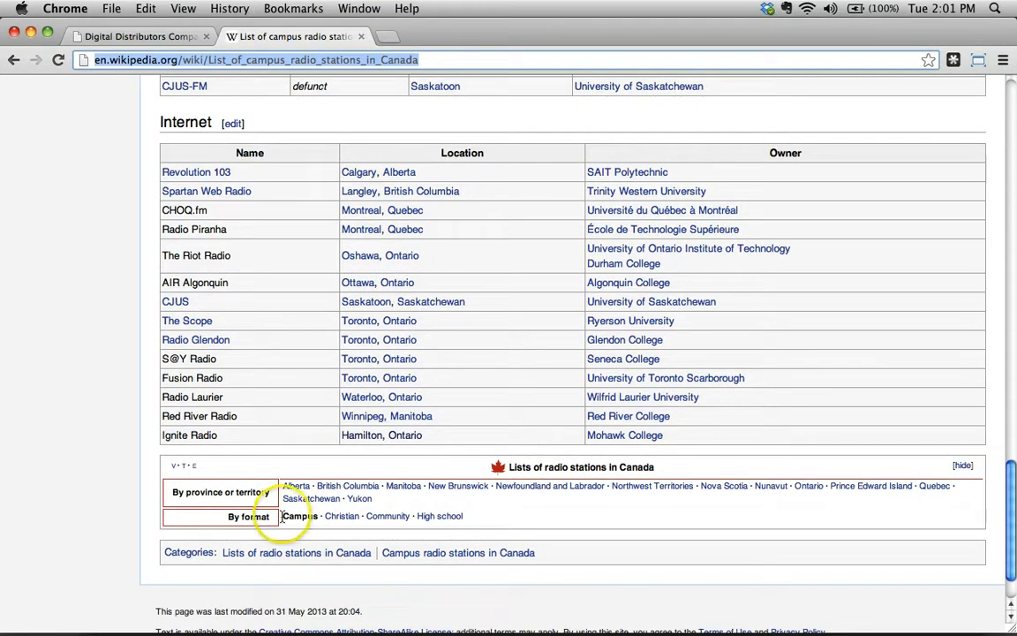
mouse_move(358, 453)
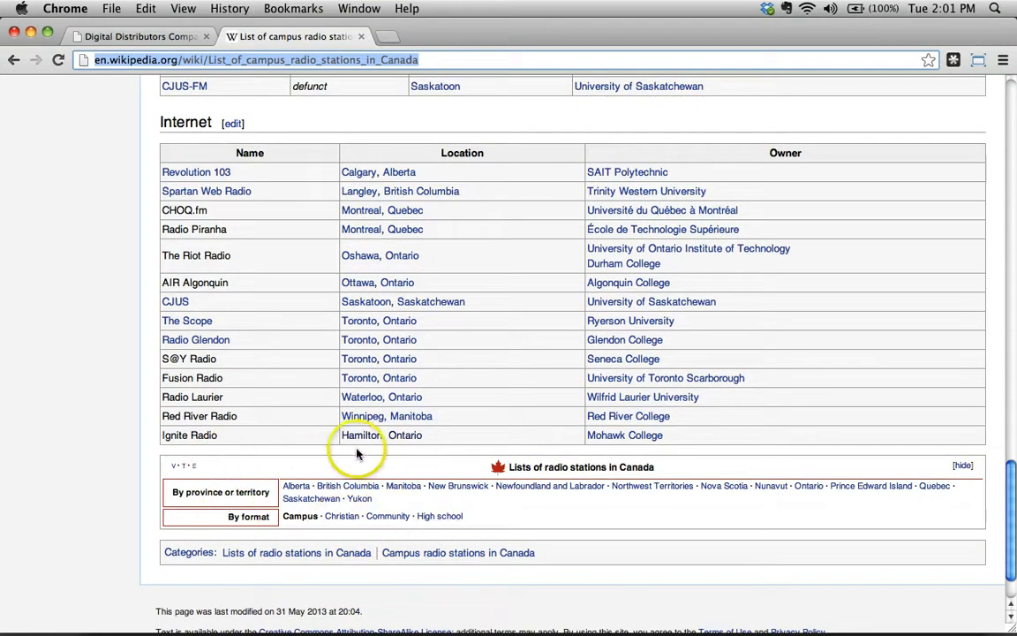
mouse_move(236, 568)
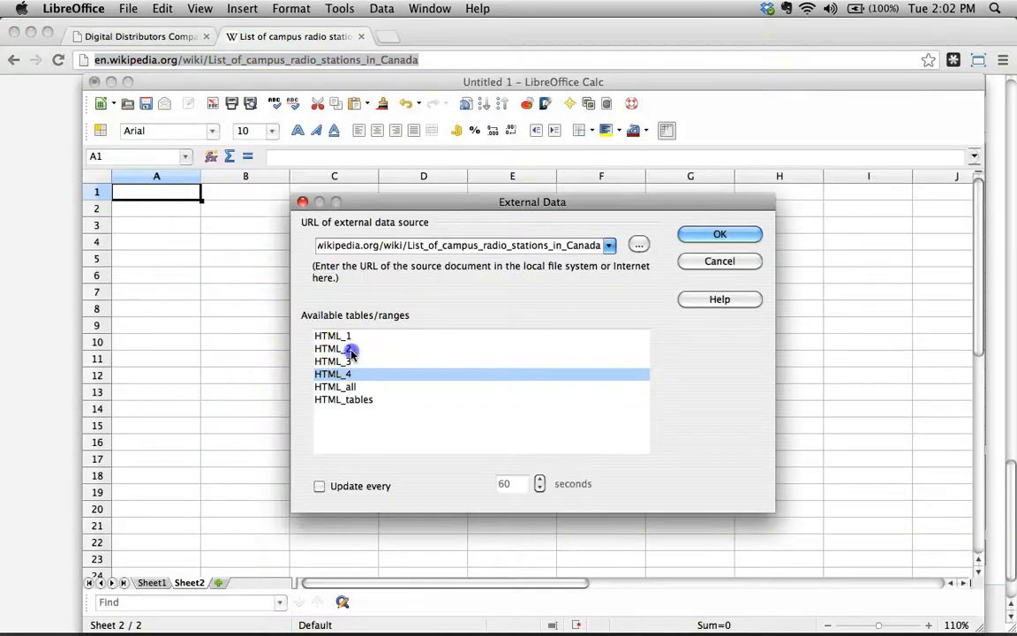
Import table HTML_2 (Name, Location, Owner) into Sheet2 and deselect it.
left_click(333, 348)
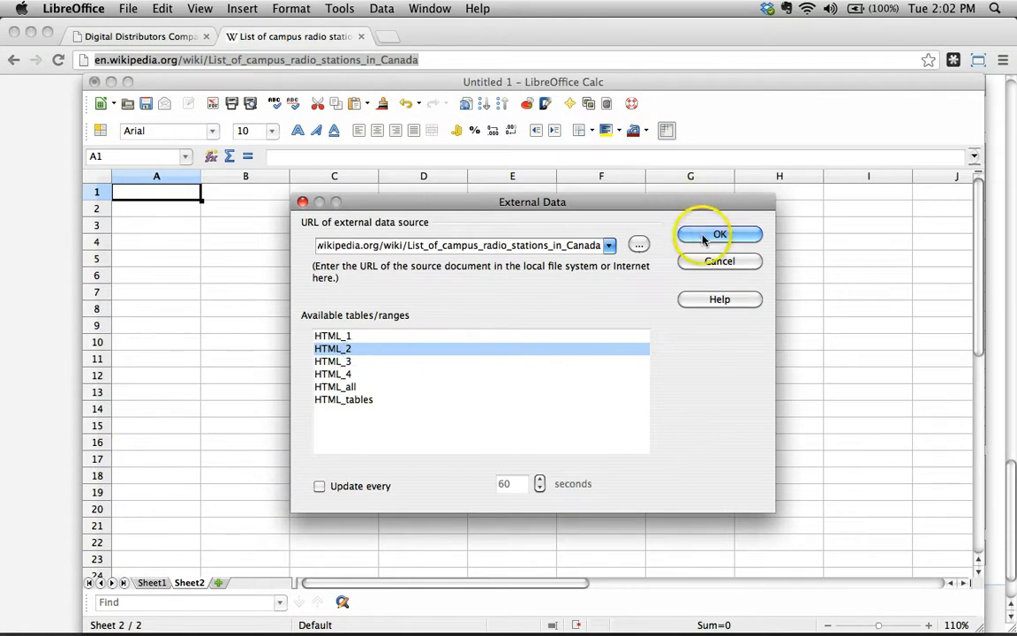
left_click(718, 234)
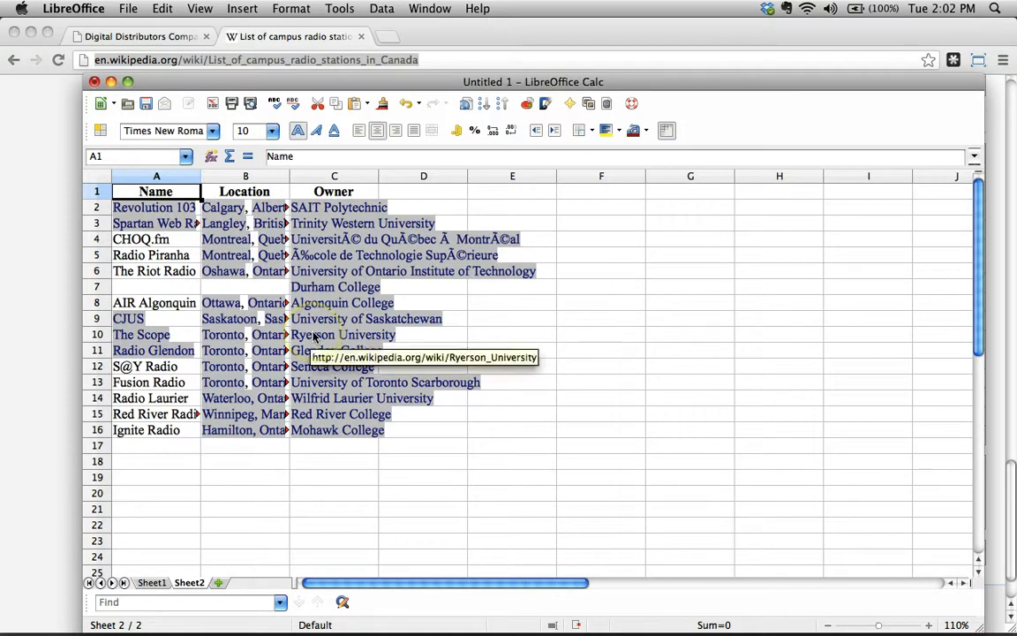
left_click(99, 176)
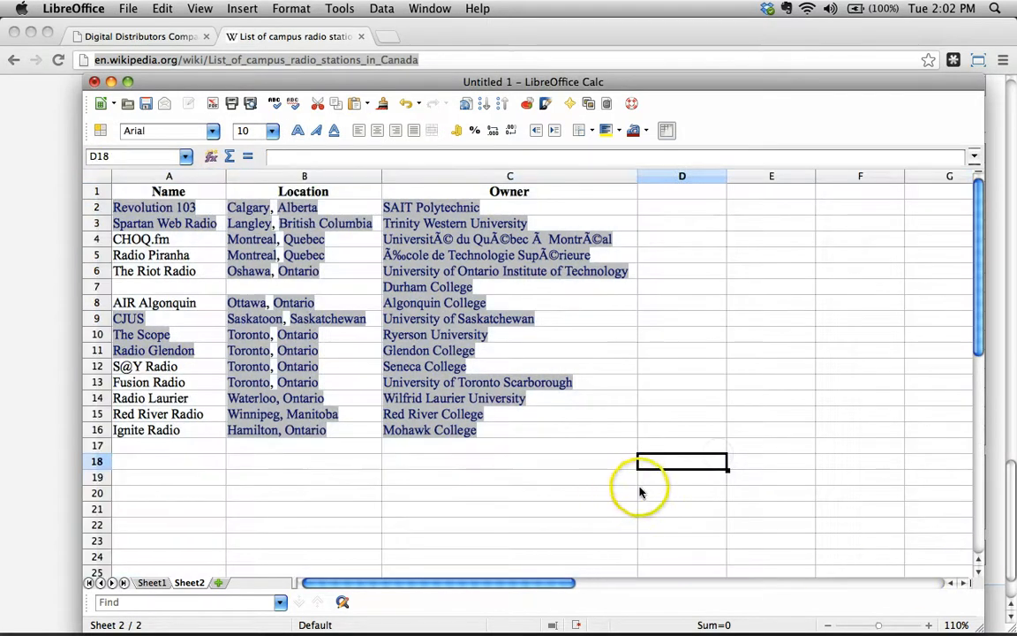
mouse_move(439, 240)
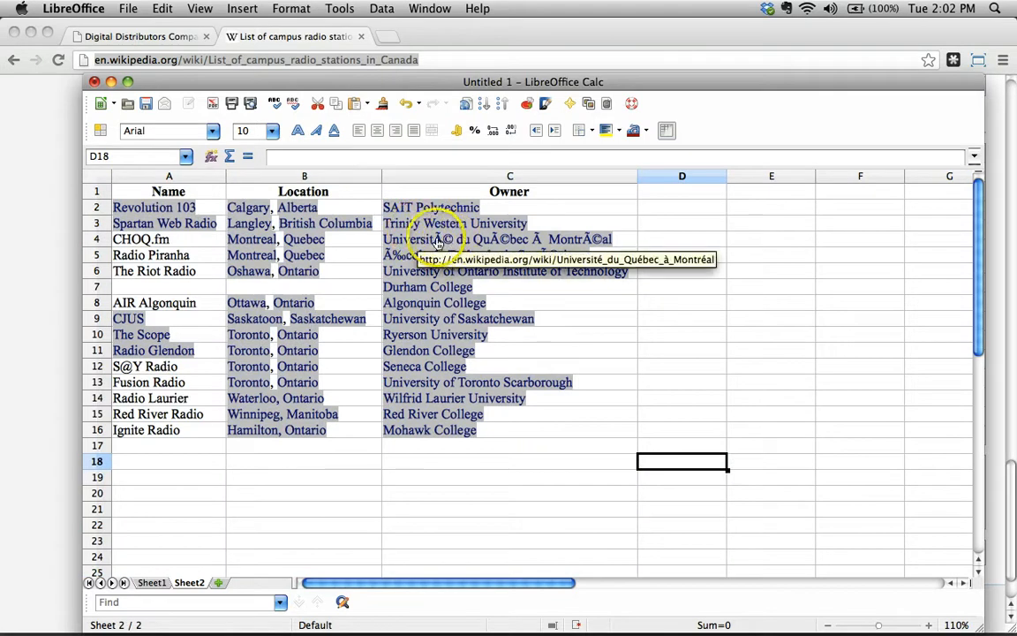
mouse_move(455, 252)
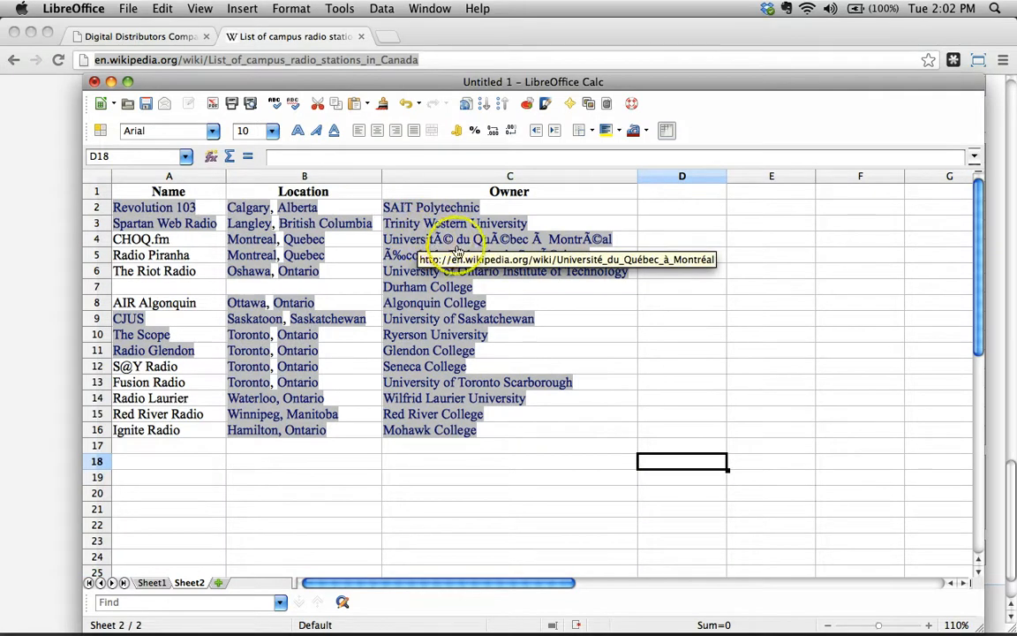